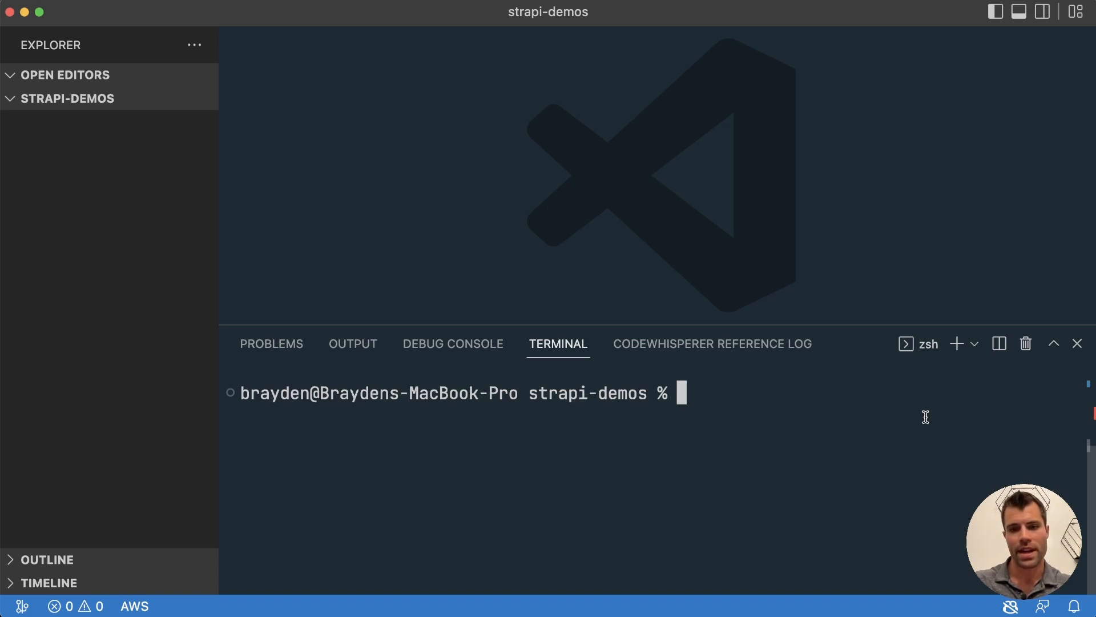
- Run npx create-strapi-app in the terminal and name the new project ckeditor-strapi-demo
text(npx create-strapi-app)
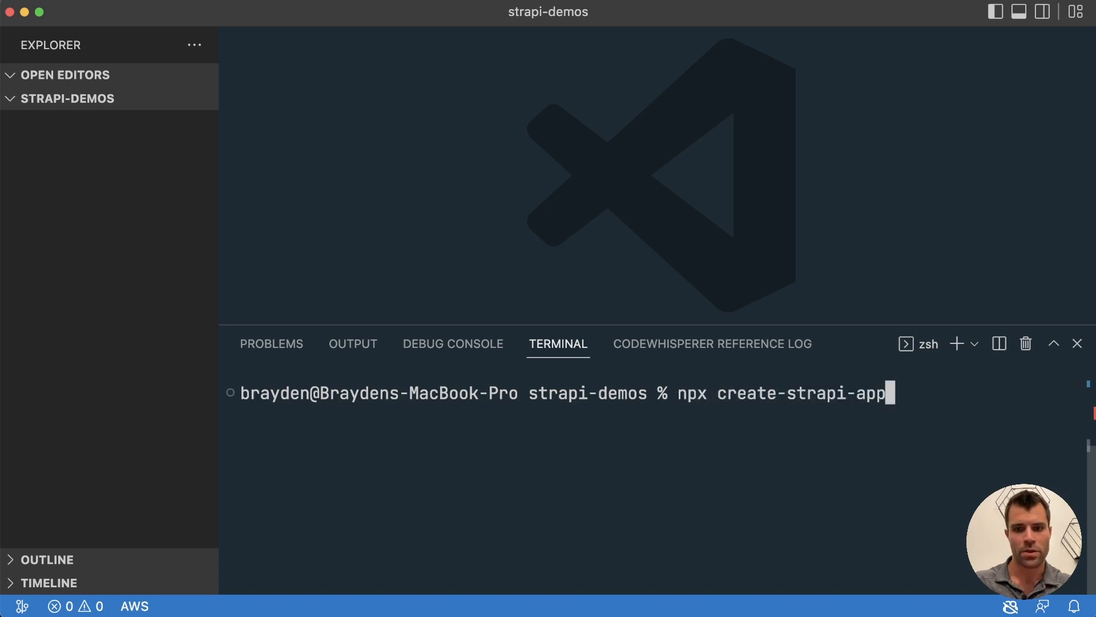
key(Return)
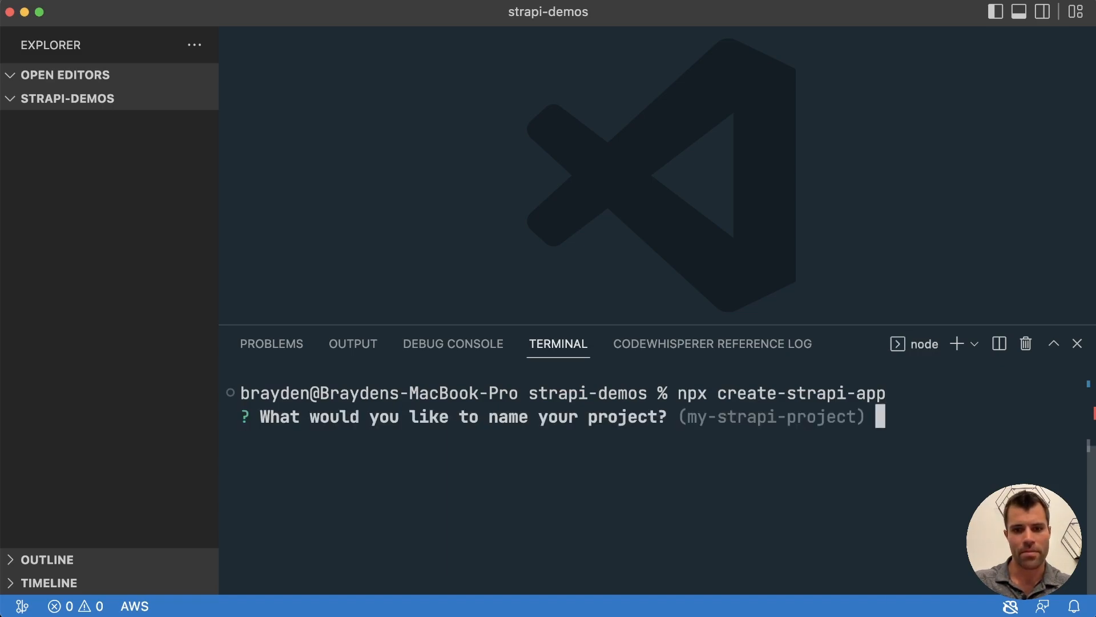
text(ckedito)
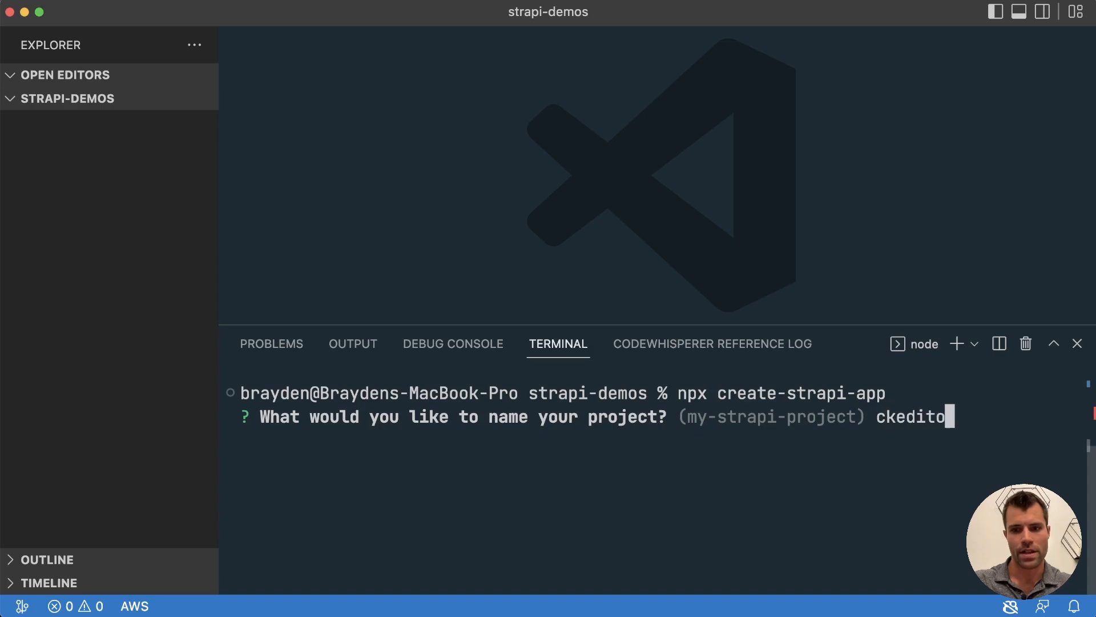
text(r-stra)
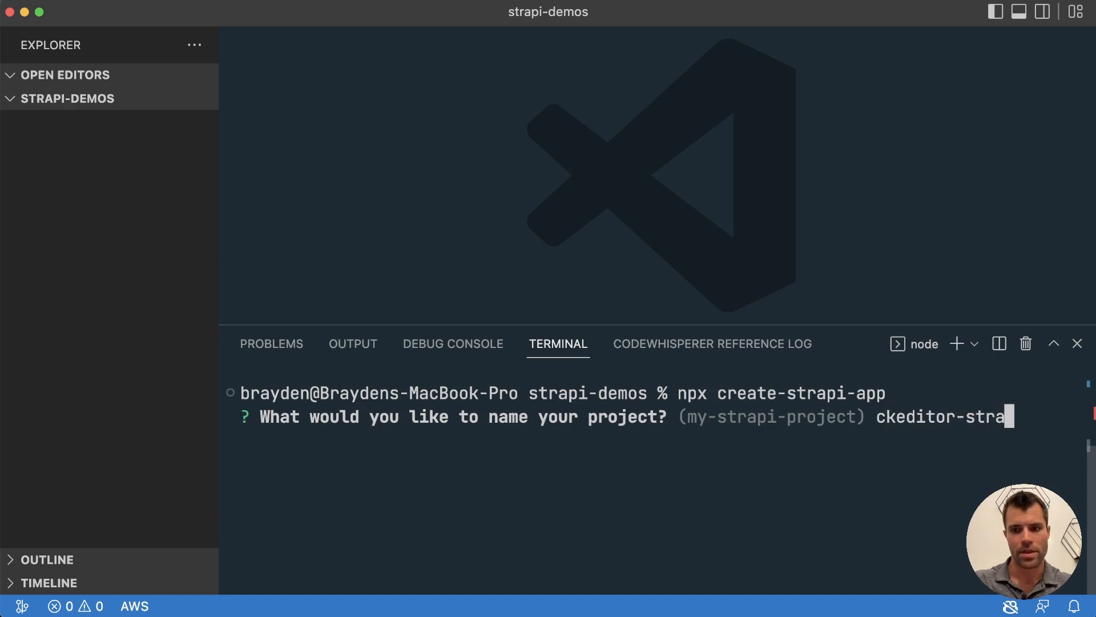
key(Return)
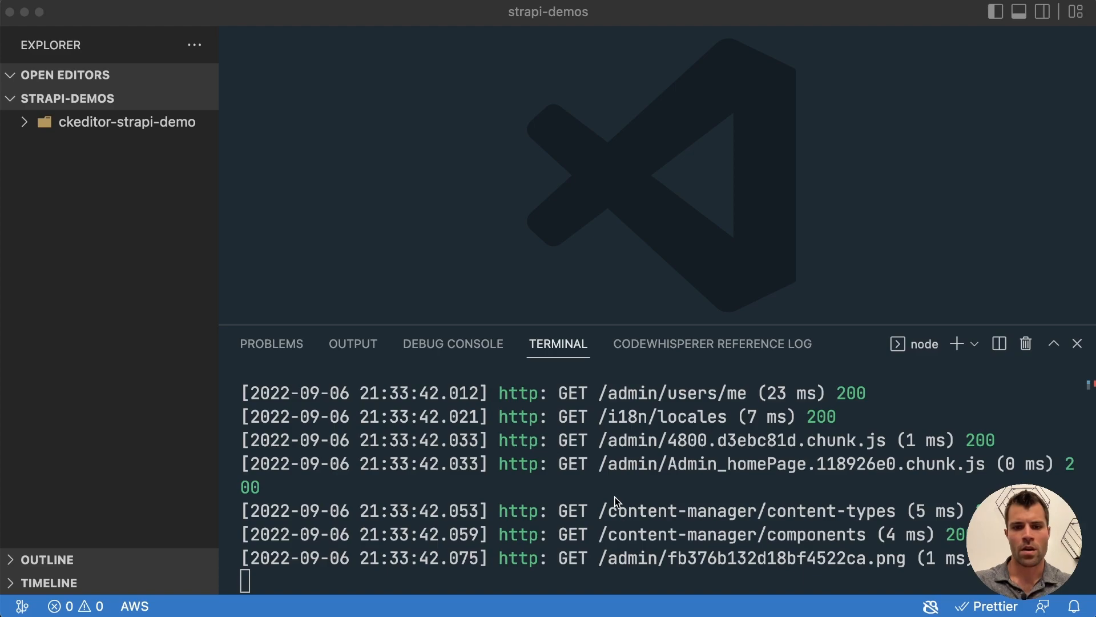
mouse_move(586, 510)
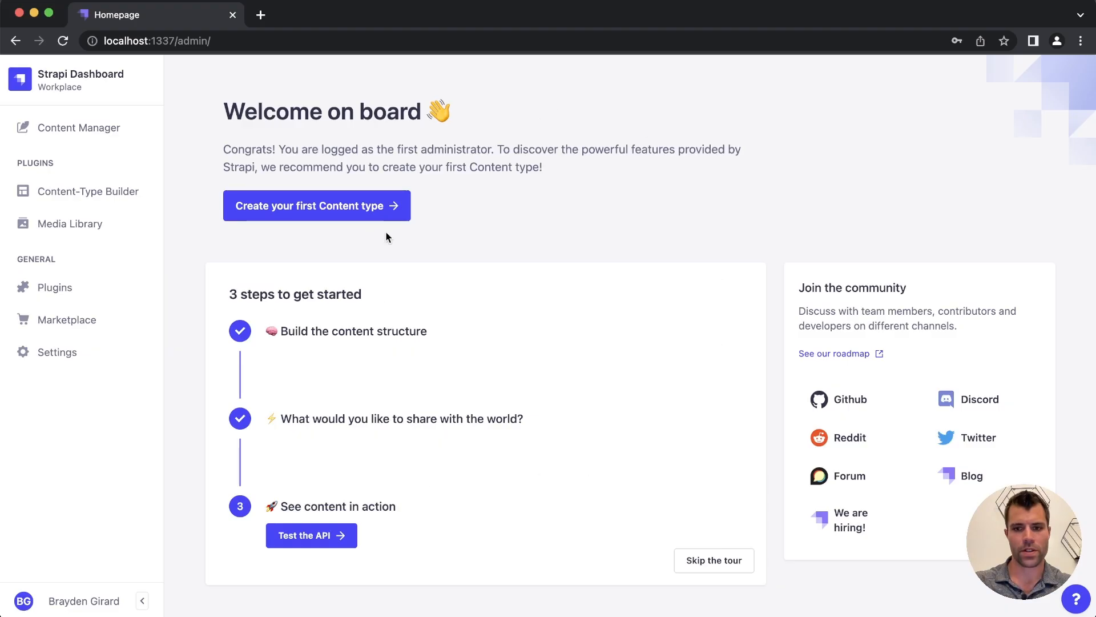
mouse_move(90, 191)
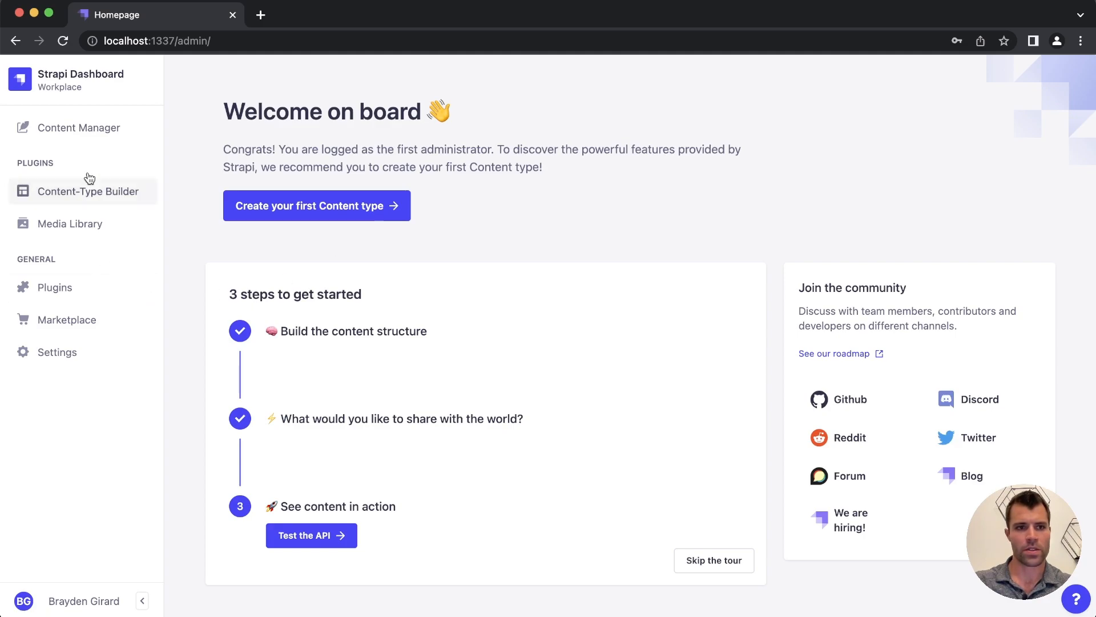
mouse_move(88, 127)
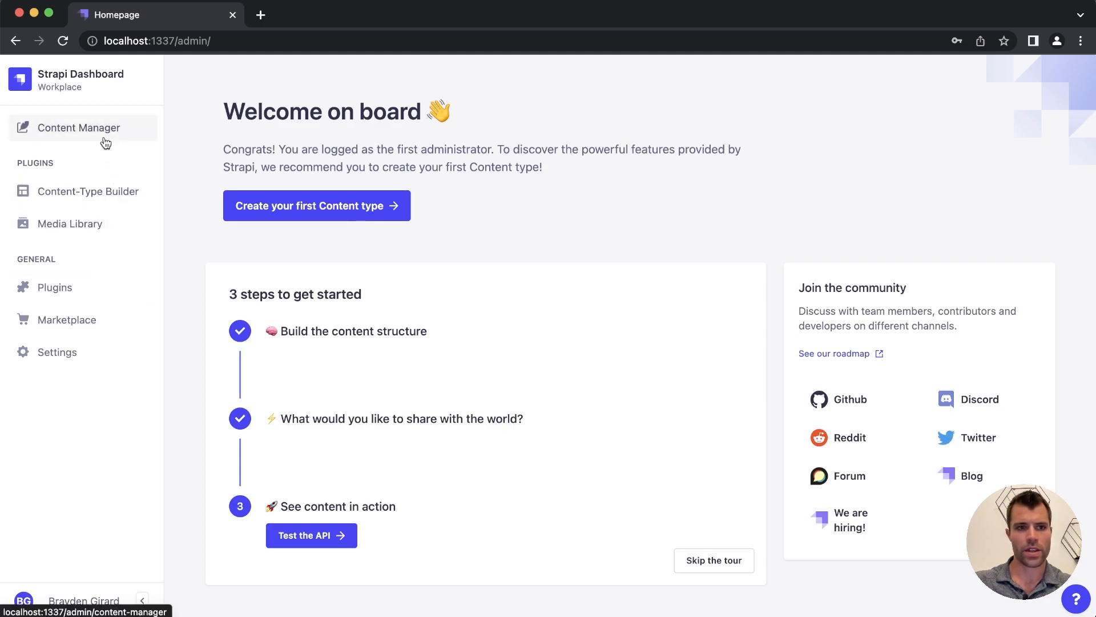
- Create a new collection type named 'post' in the Content-Type Builder
click(89, 190)
text(P)
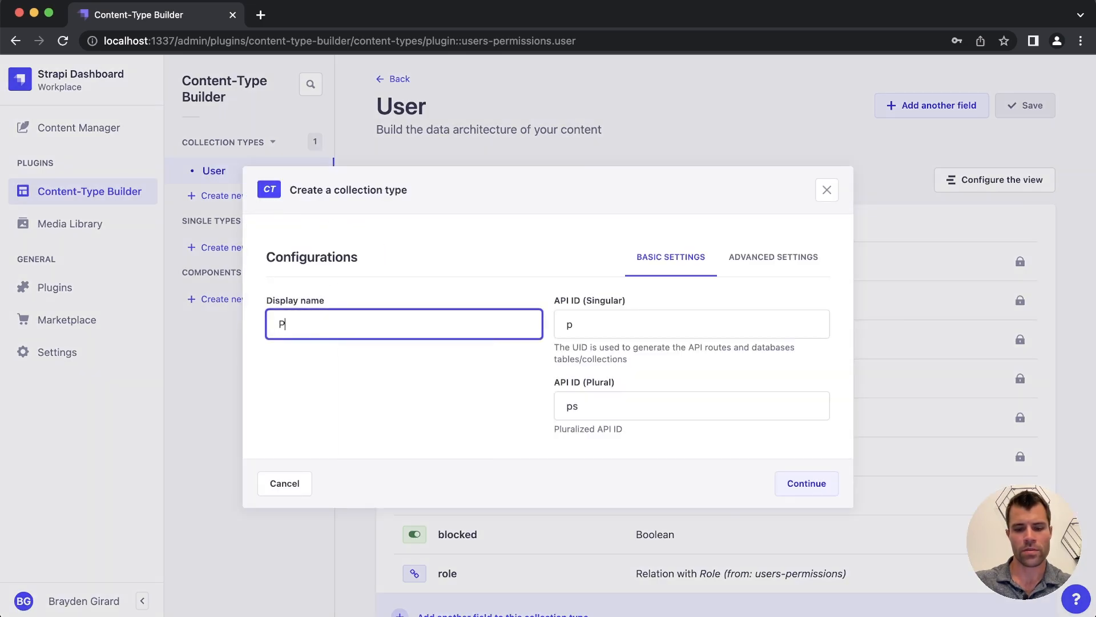
text(ost)
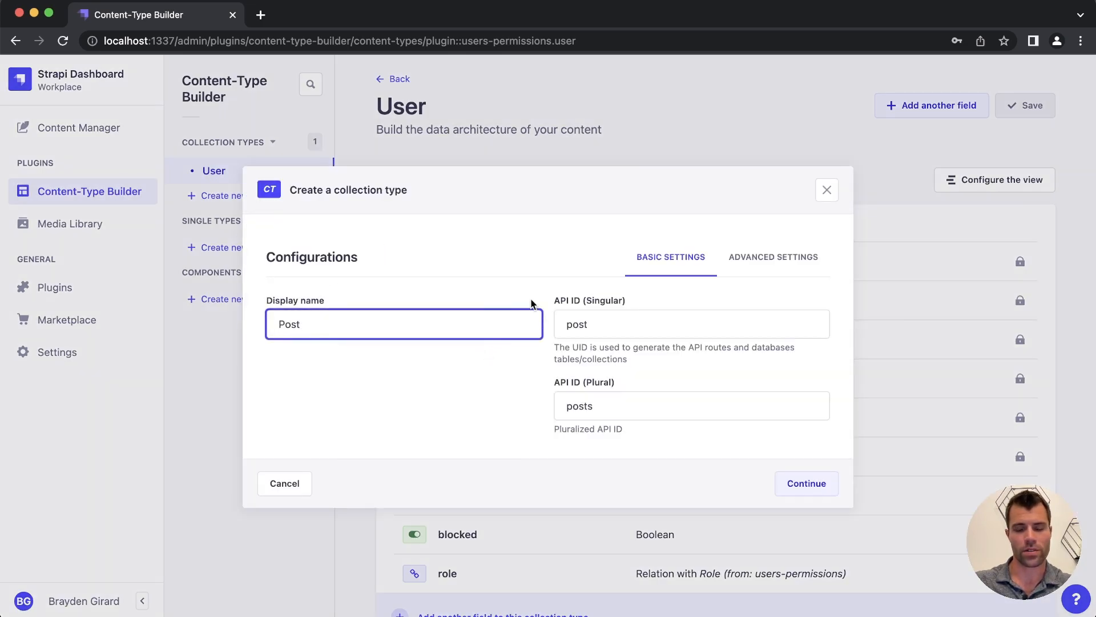
key(Backspace)
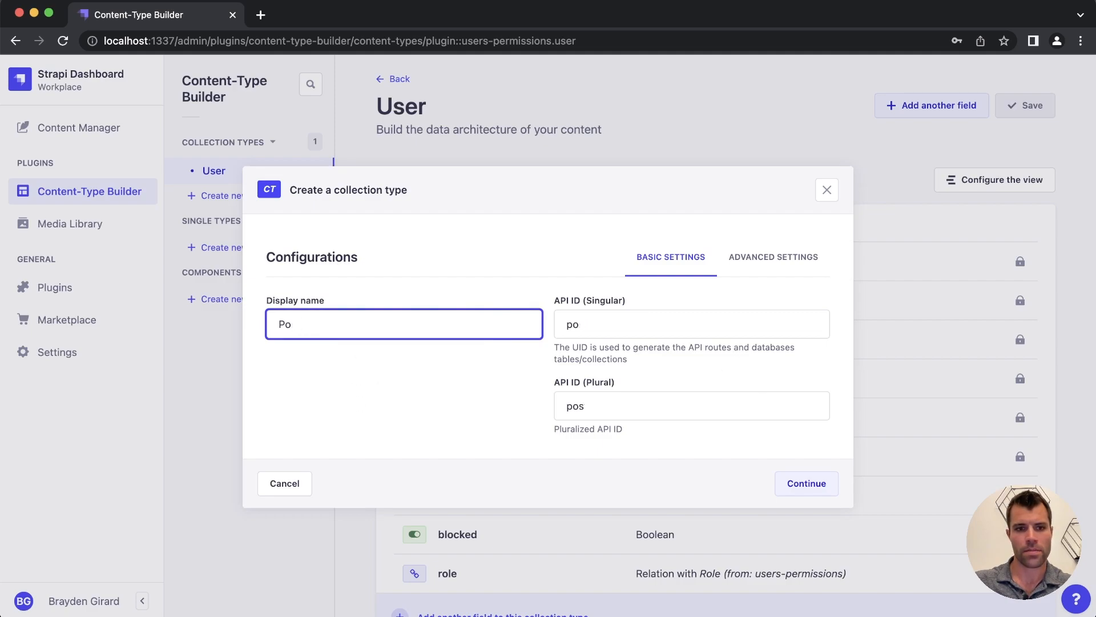
text(st)
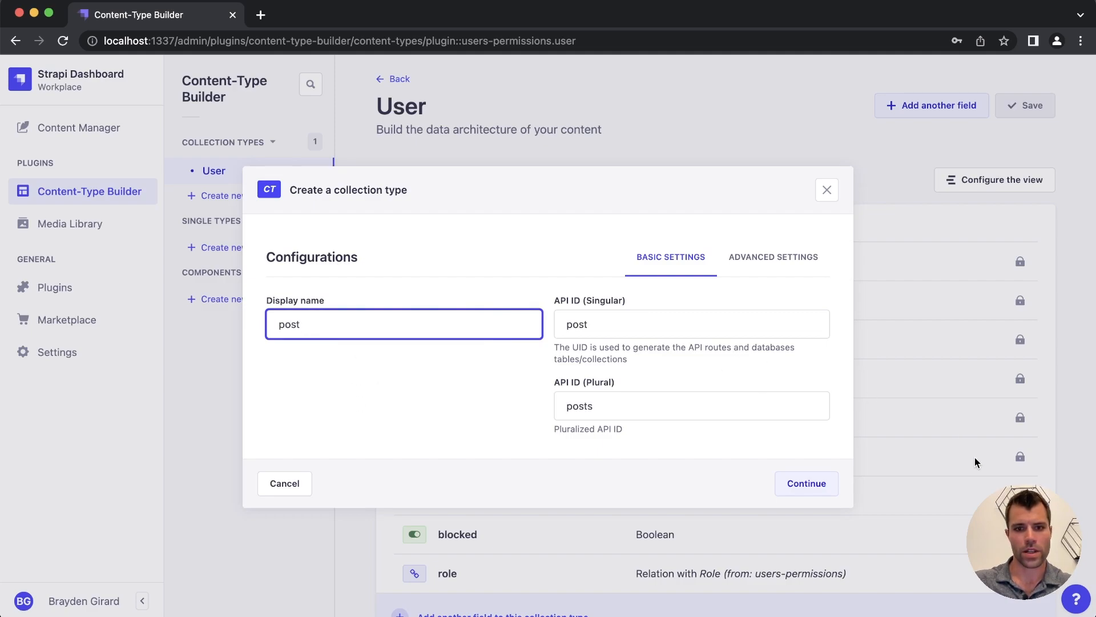
click(805, 483)
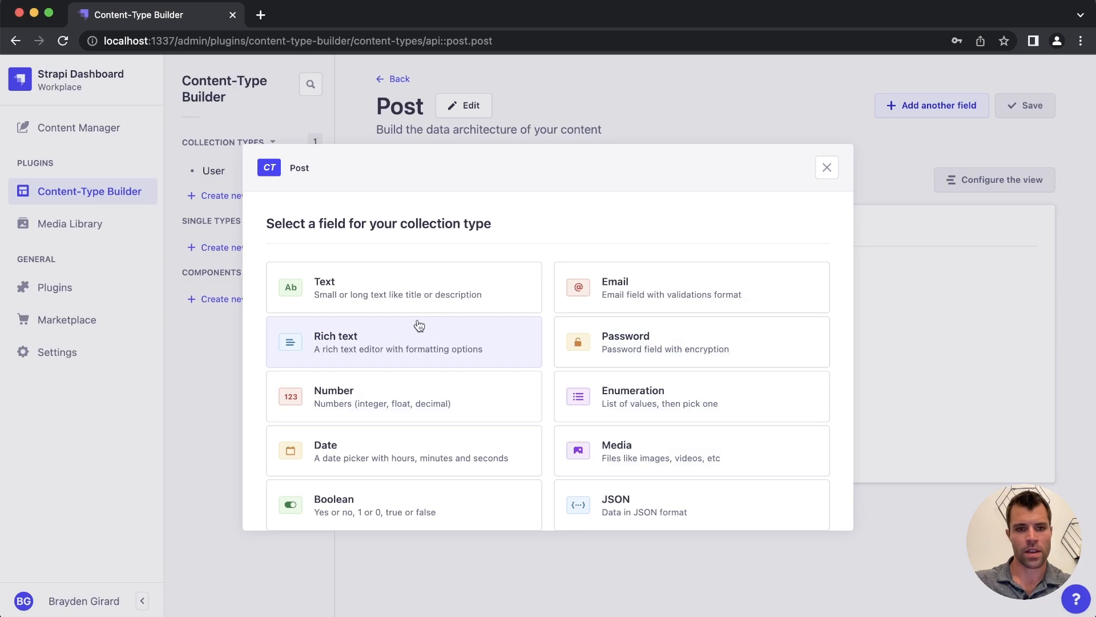
- Add a Text field 'title' and a Rich text field 'content' to the Post type
click(403, 287)
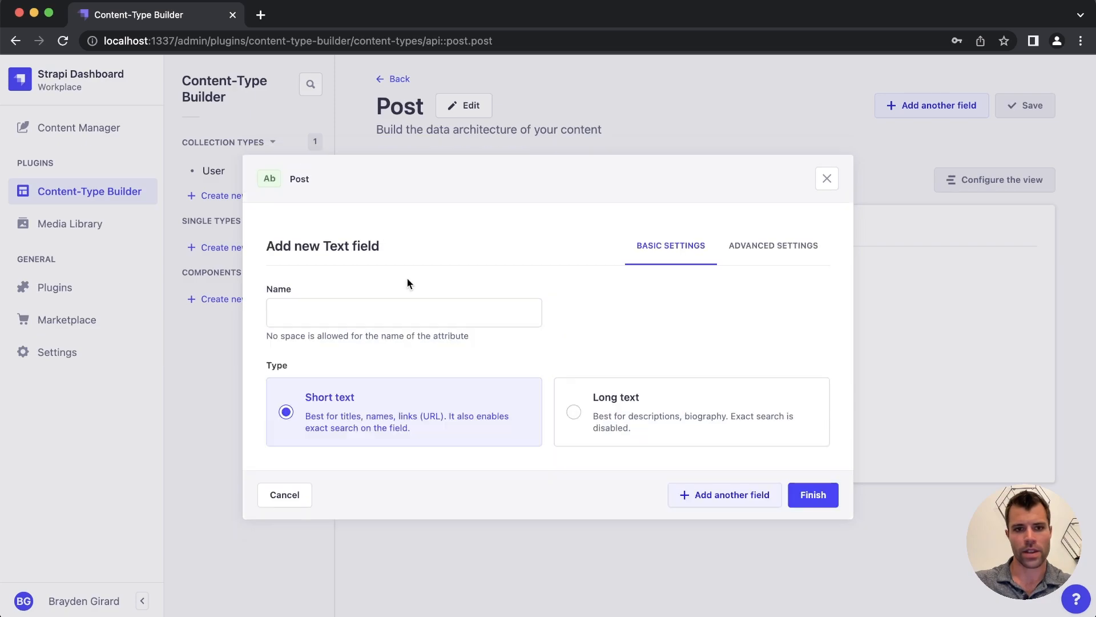
text(title)
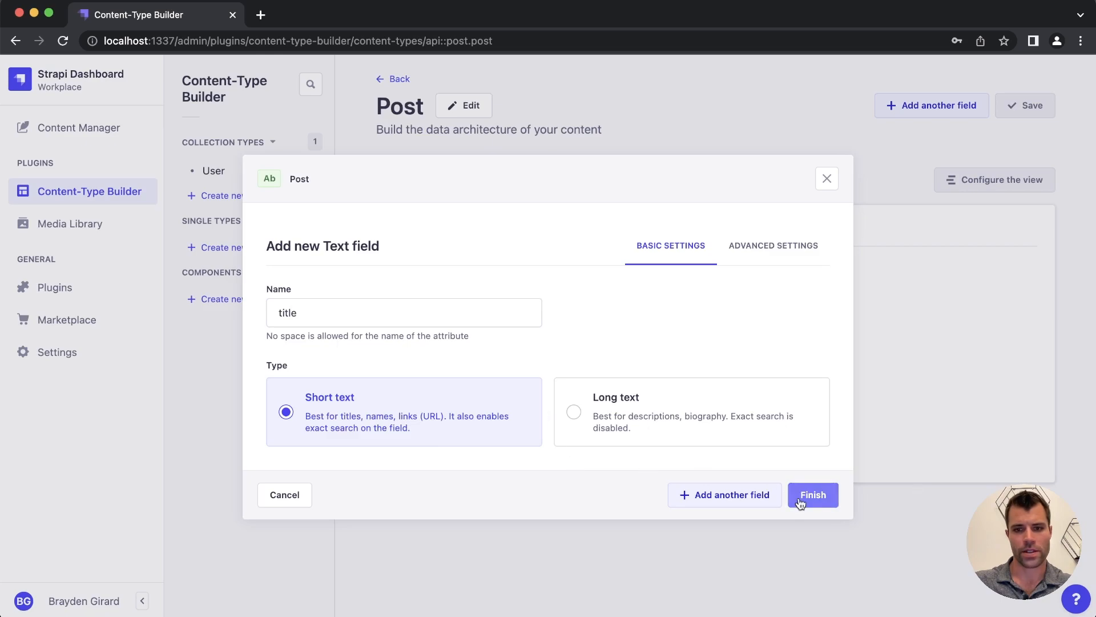
click(812, 494)
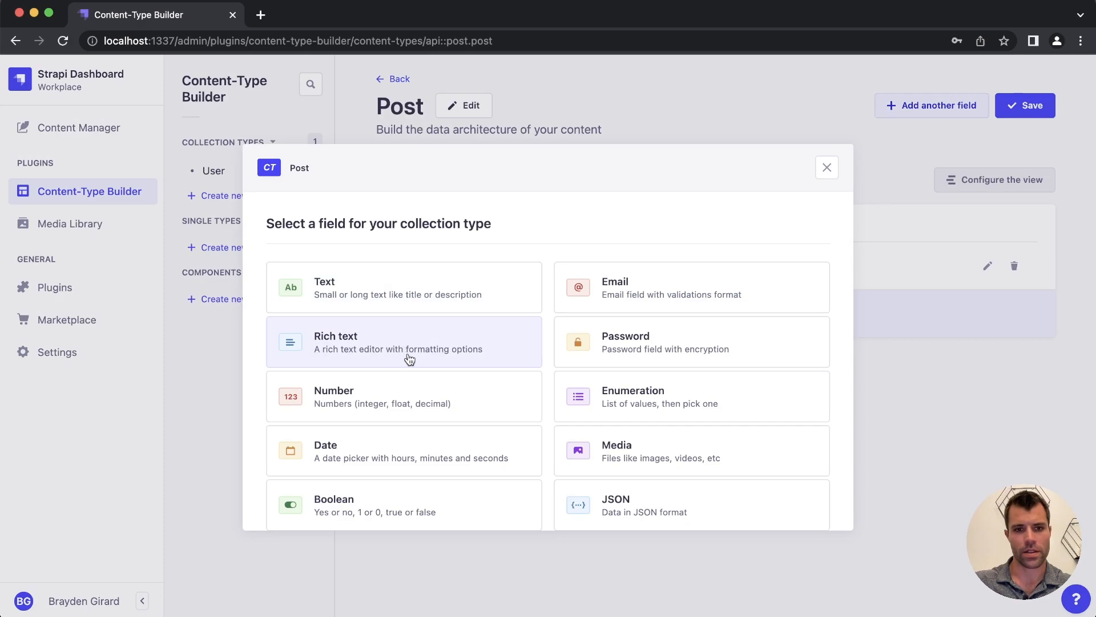
click(404, 341)
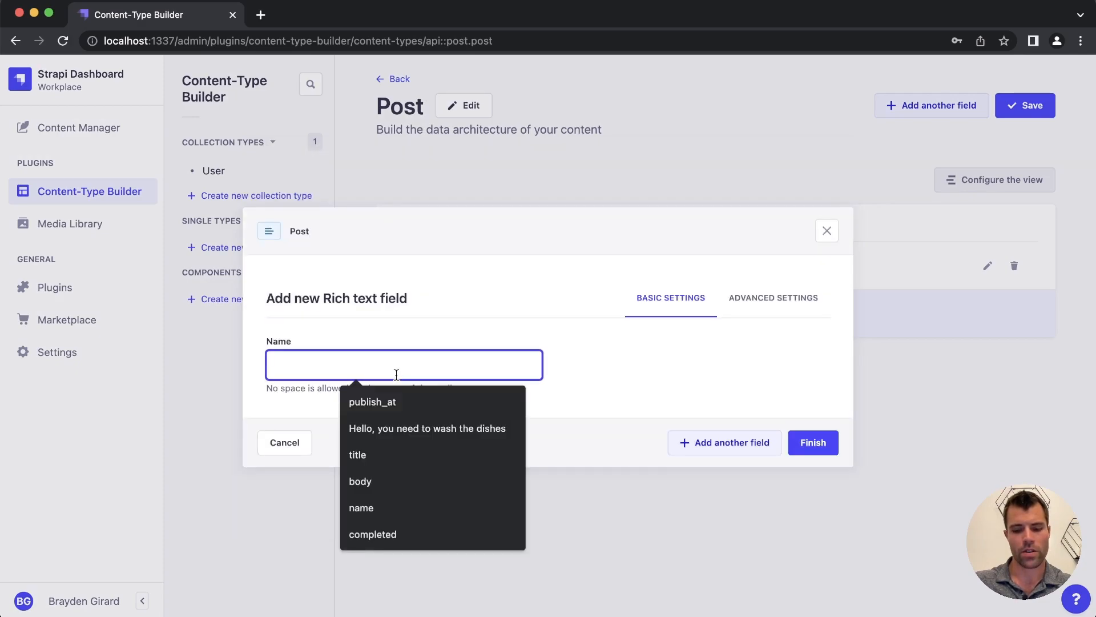
text(content)
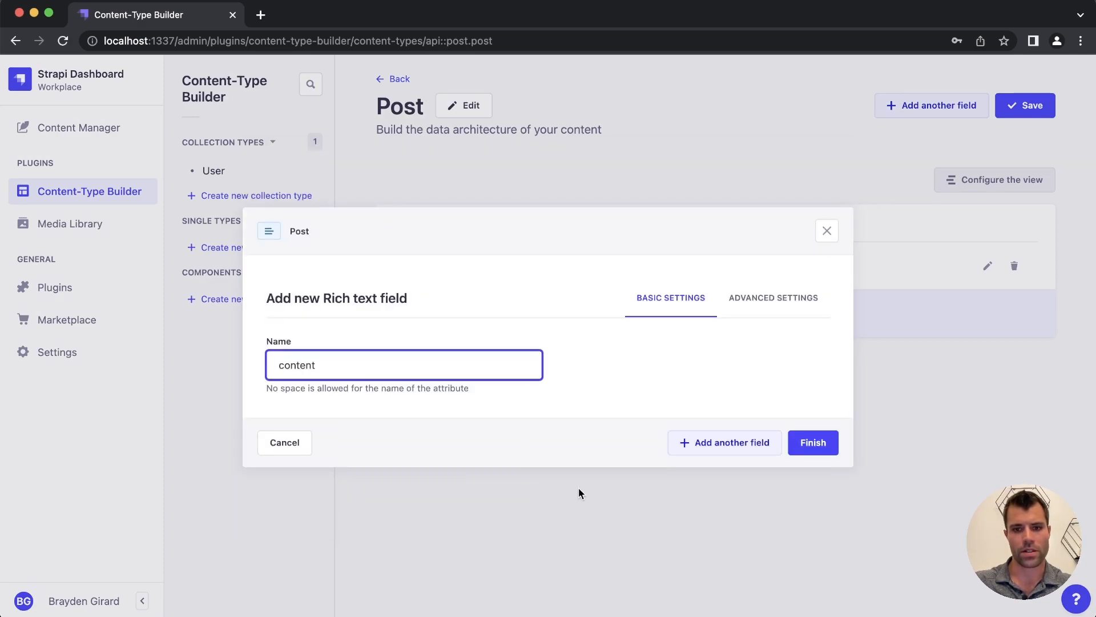
click(812, 442)
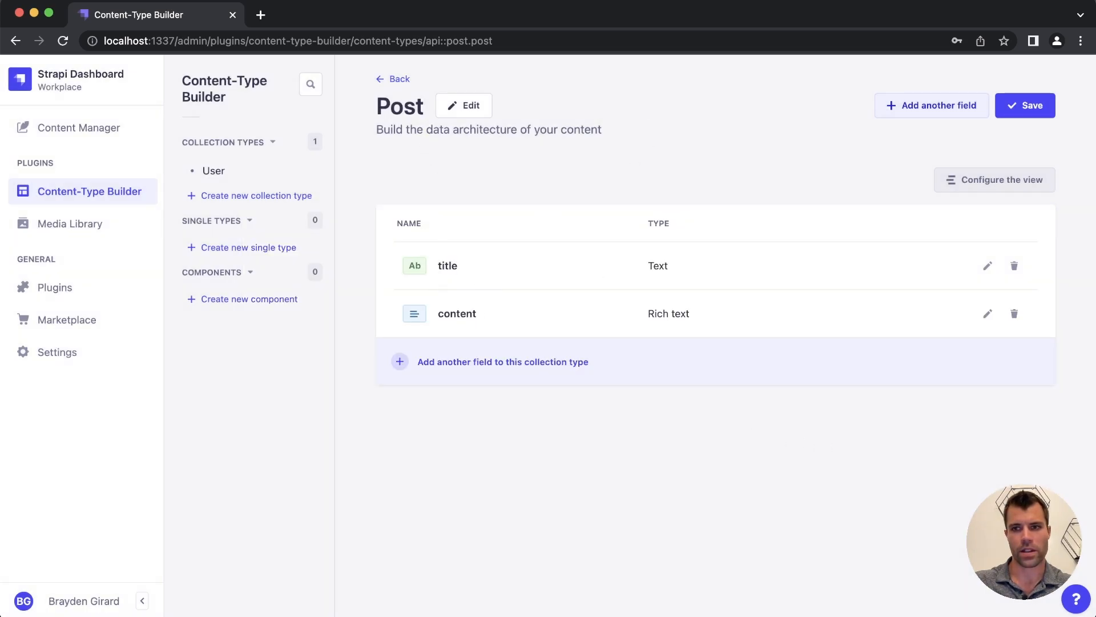
- Save the Post type and start a blank new post entry in Content Manager, focusing its content body
click(1026, 105)
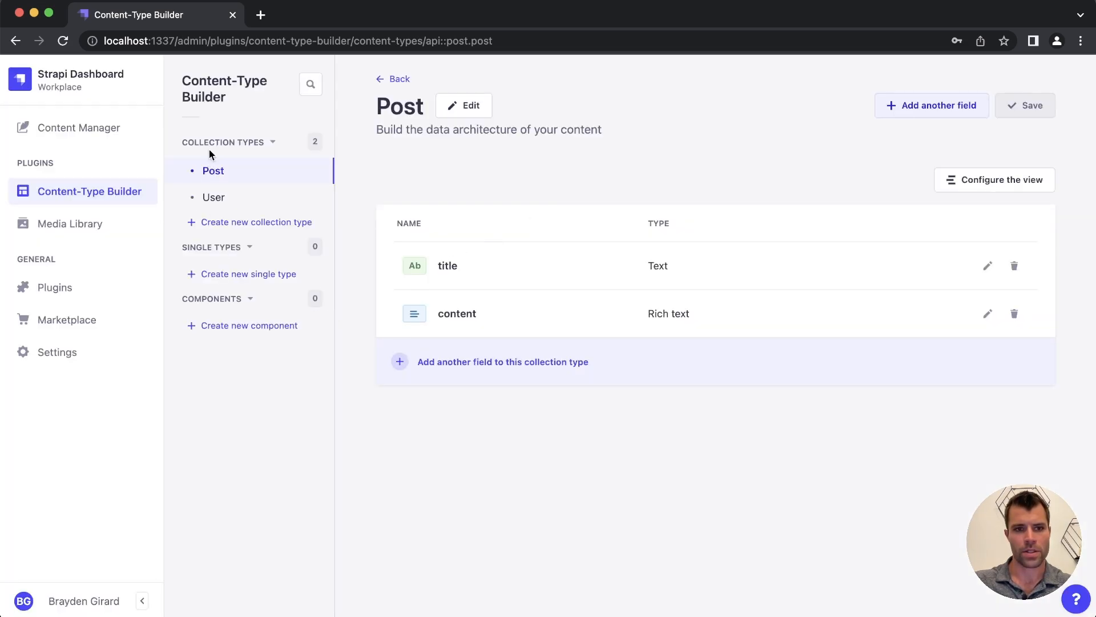
mouse_move(78, 127)
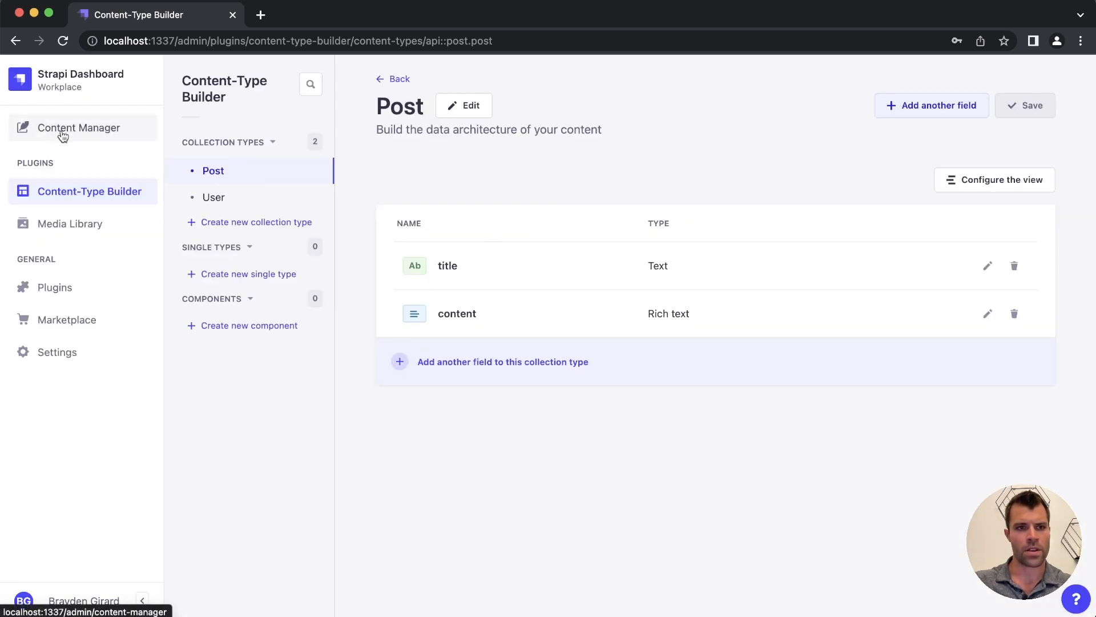
click(79, 127)
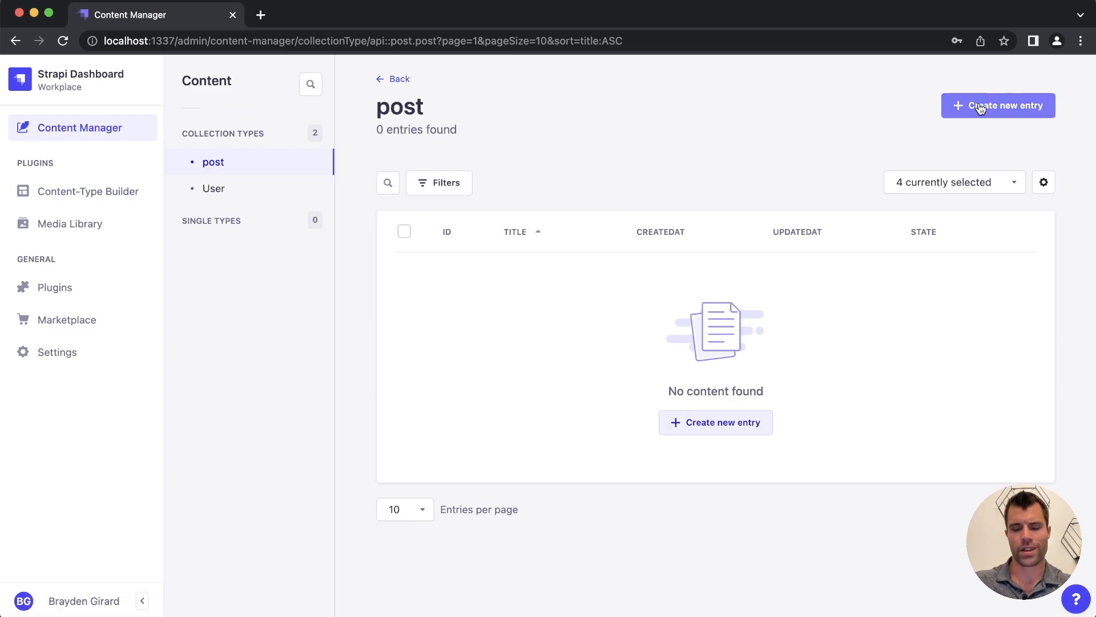
click(999, 105)
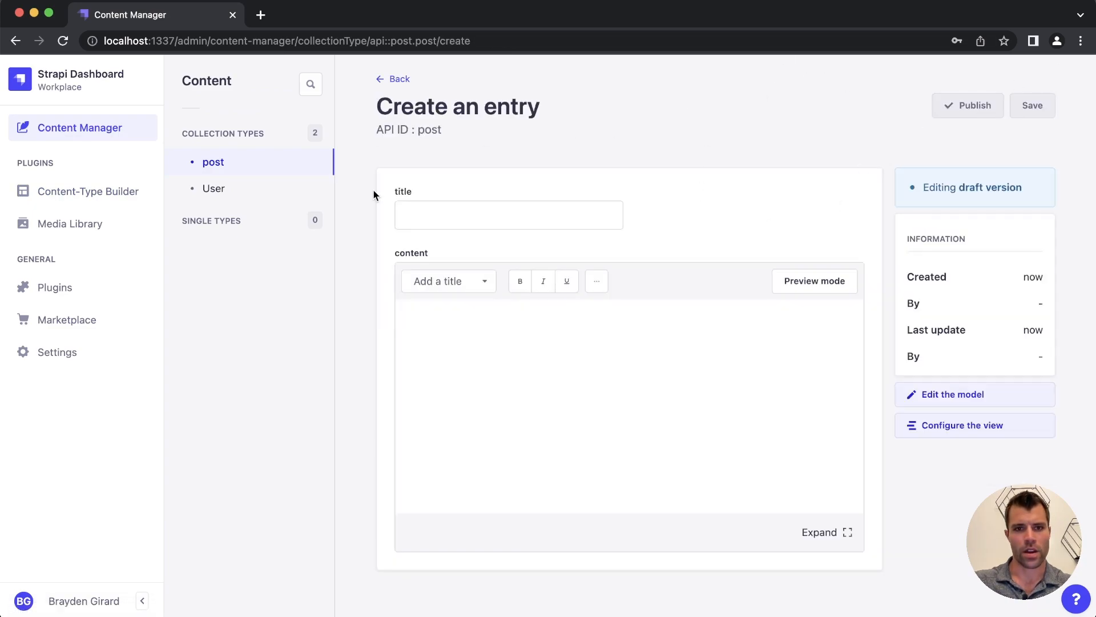
click(475, 318)
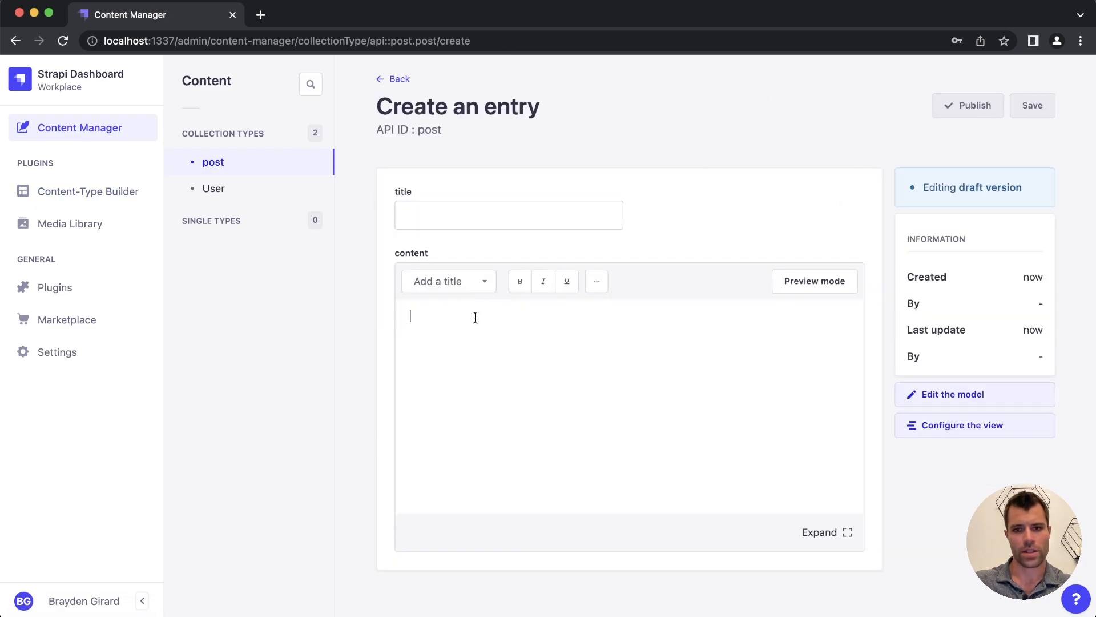
mouse_move(495, 300)
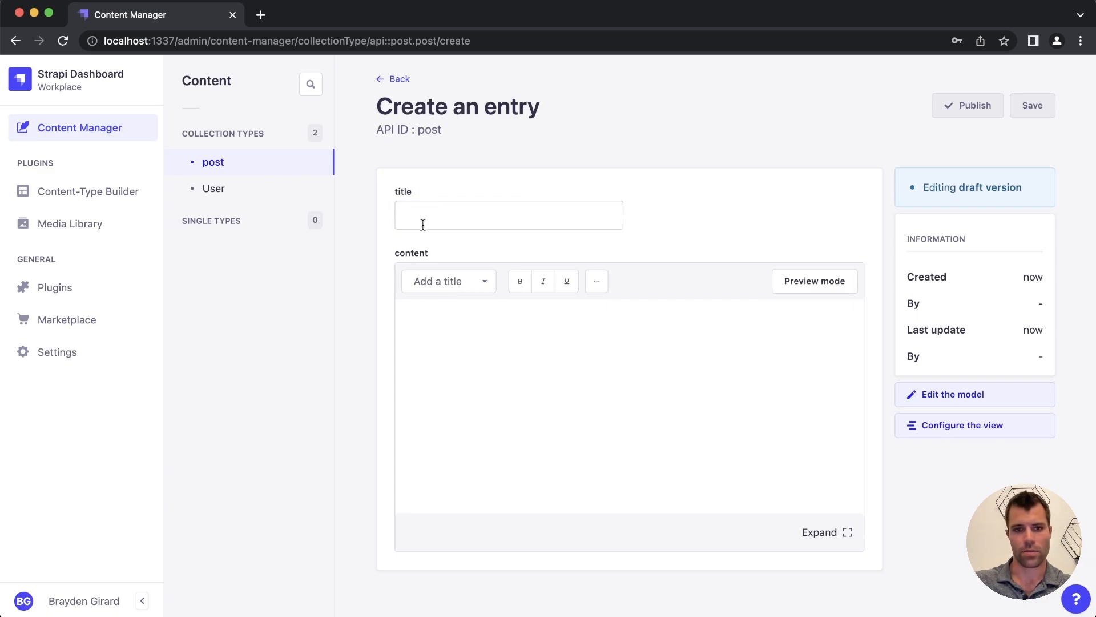
click(477, 426)
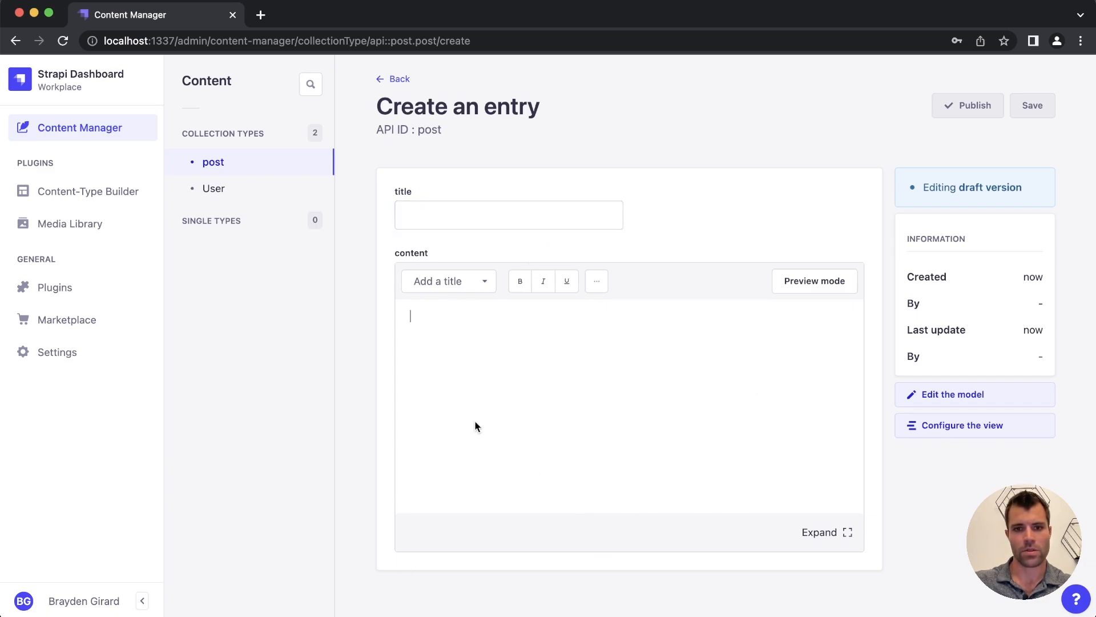
mouse_move(519, 360)
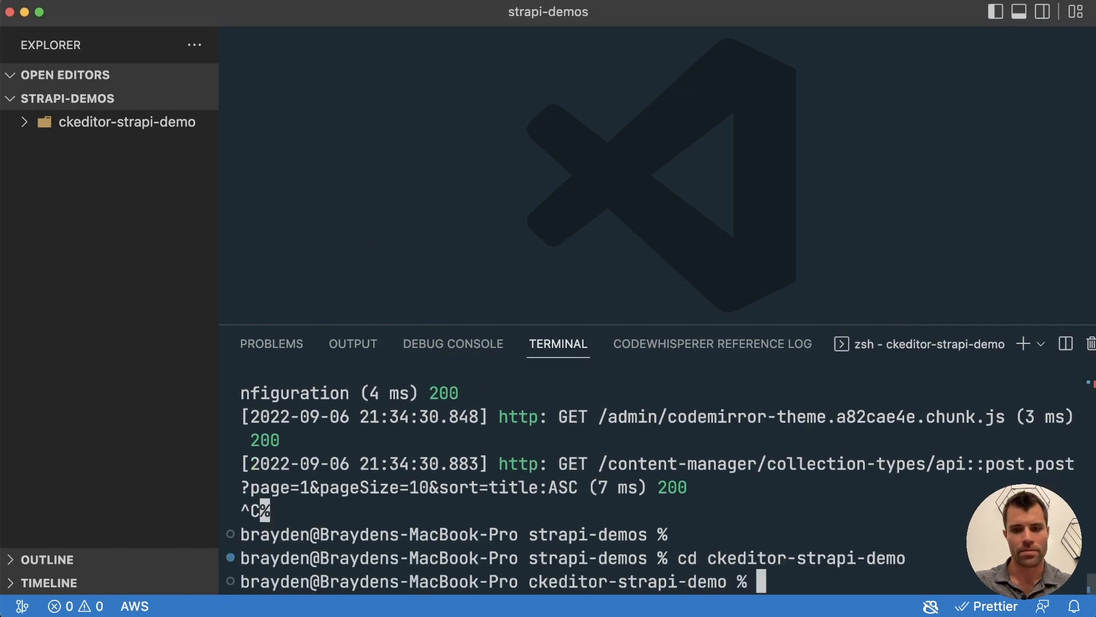
text(npm inst)
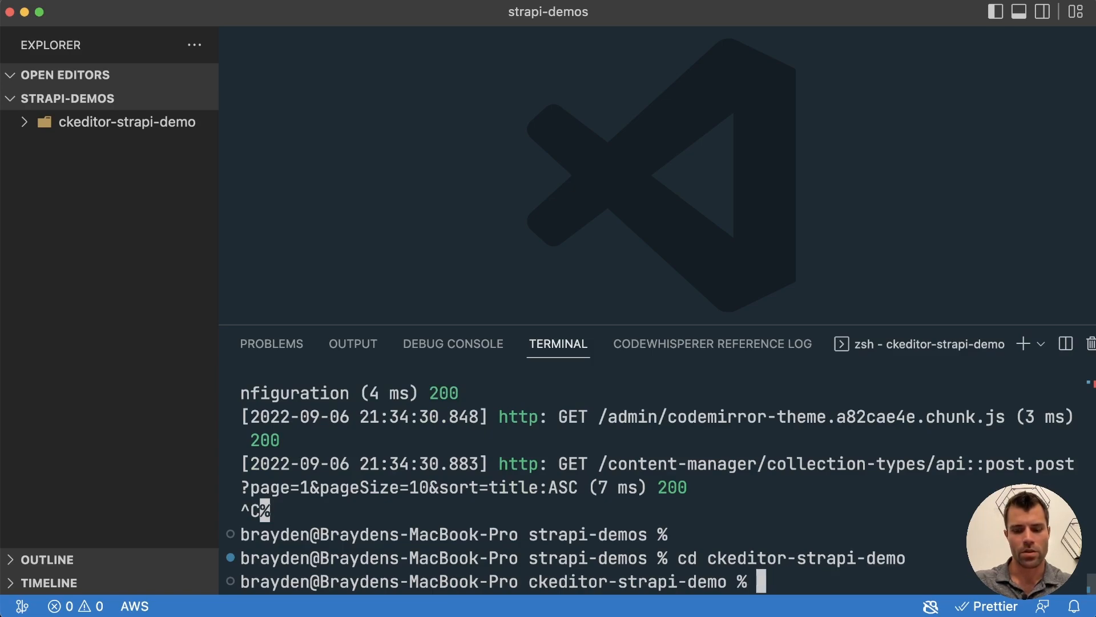
text(npm install @_sh/strapi-plugin-ckeditor)
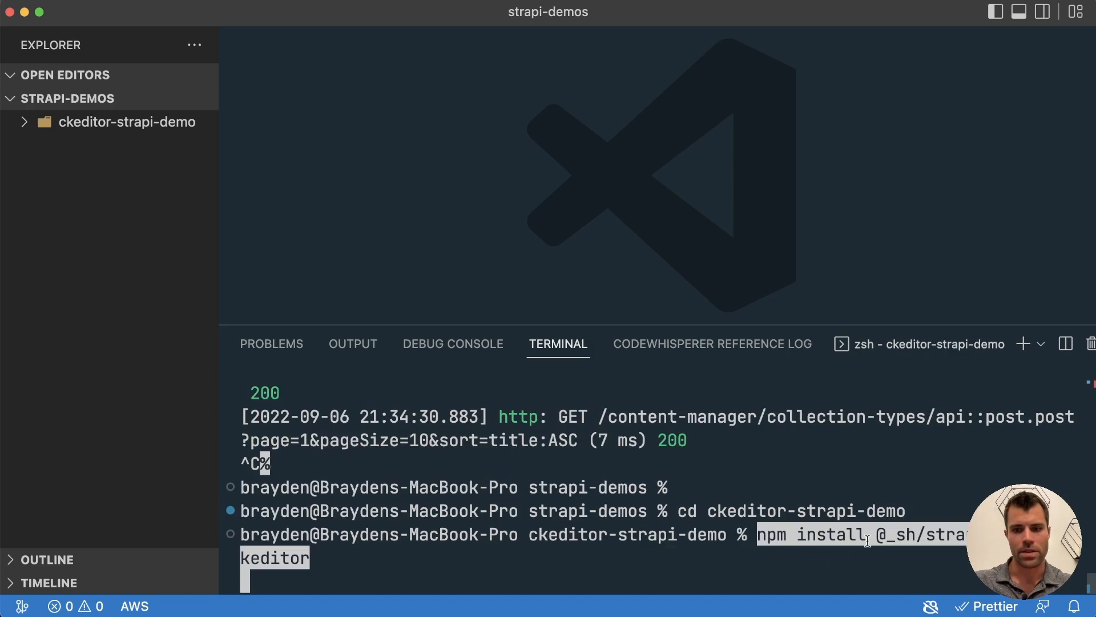
mouse_move(375, 561)
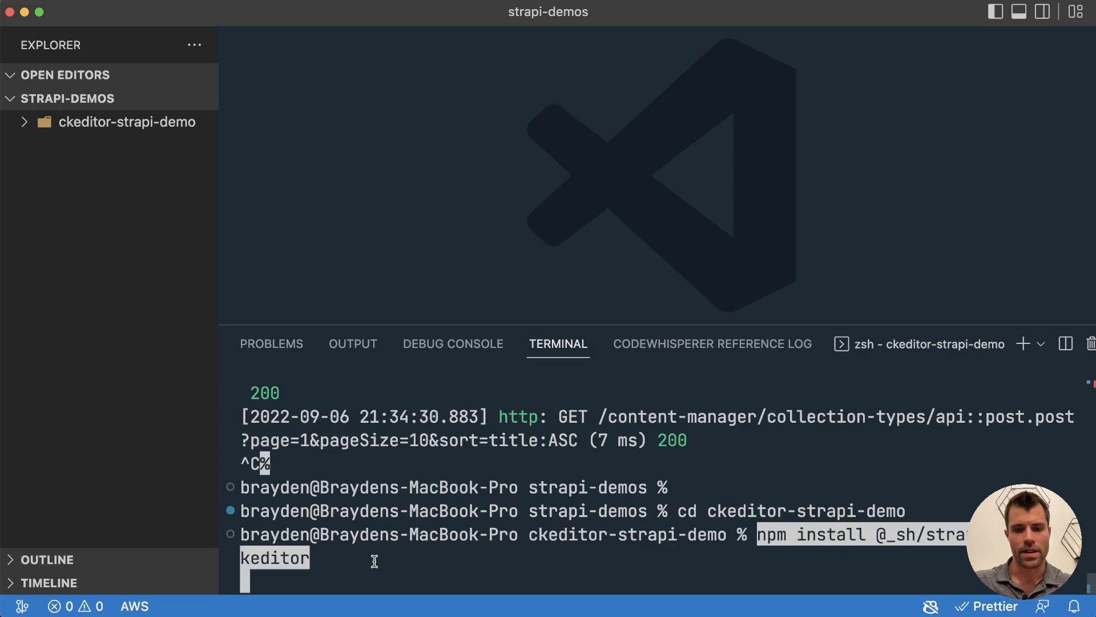
key(Return)
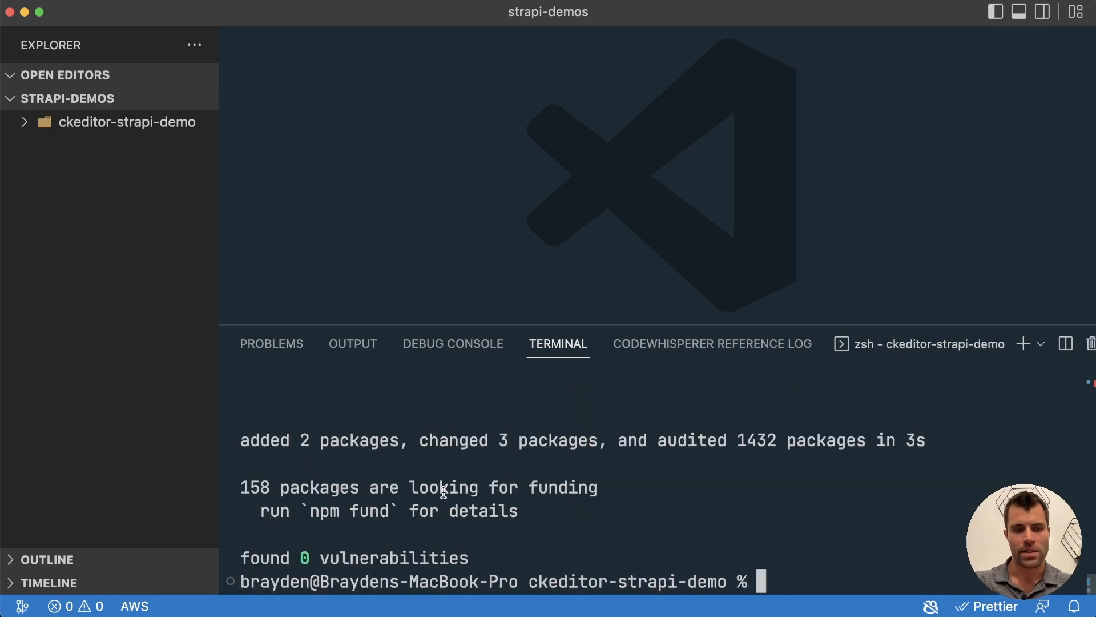
text(npm ru)
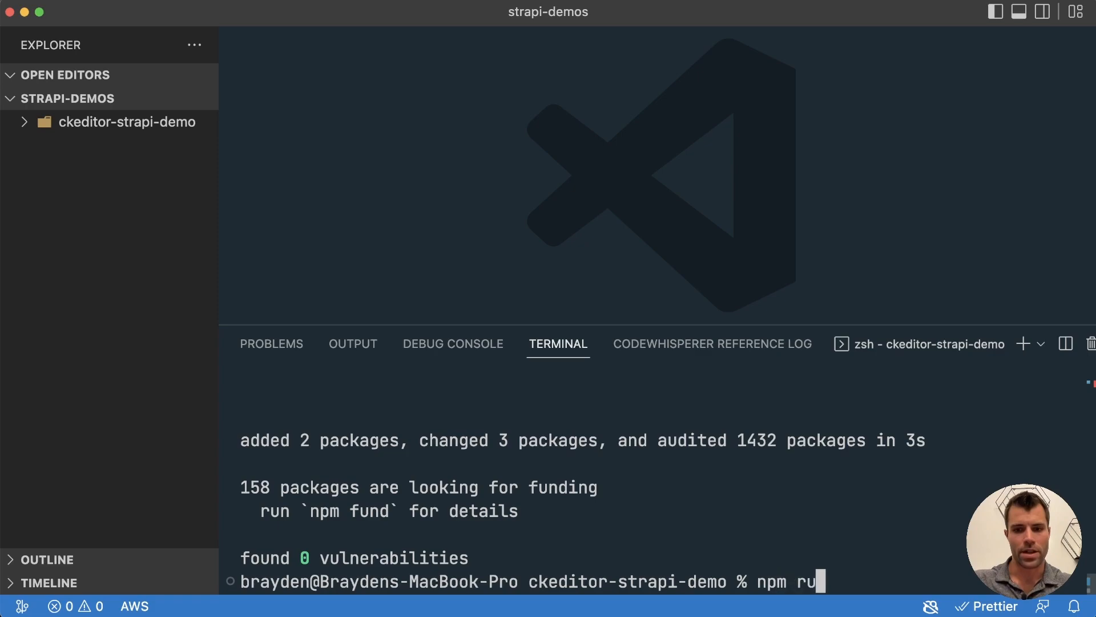
text(n develop)
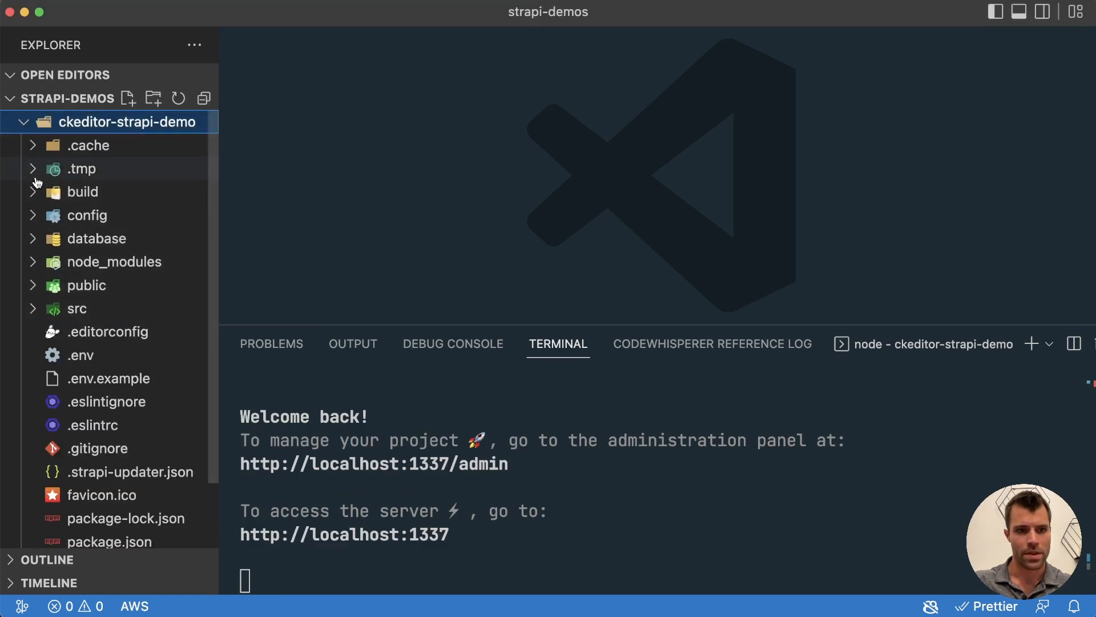
- Create config/plugins.js exporting a ckeditor entry with enabled: true
right_click(87, 215)
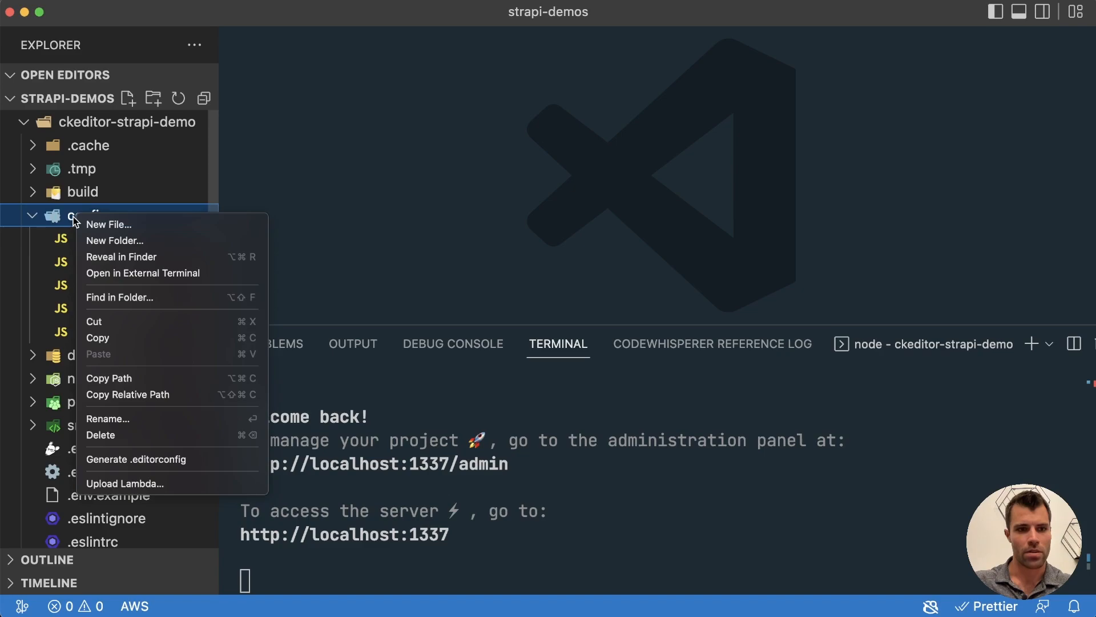
click(109, 224)
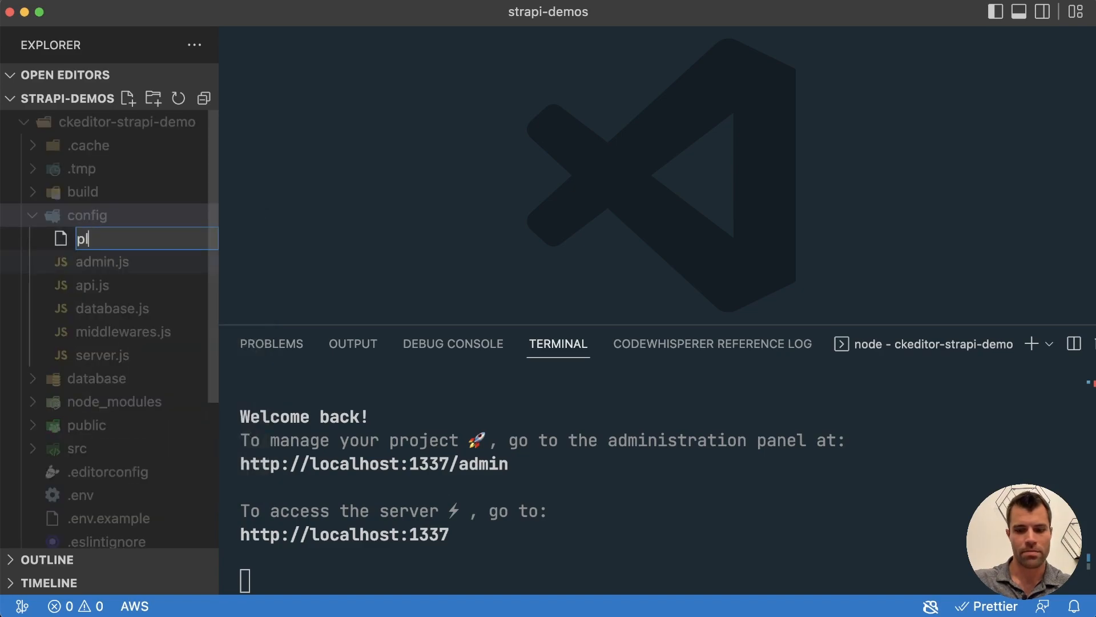
text(lugins.js)
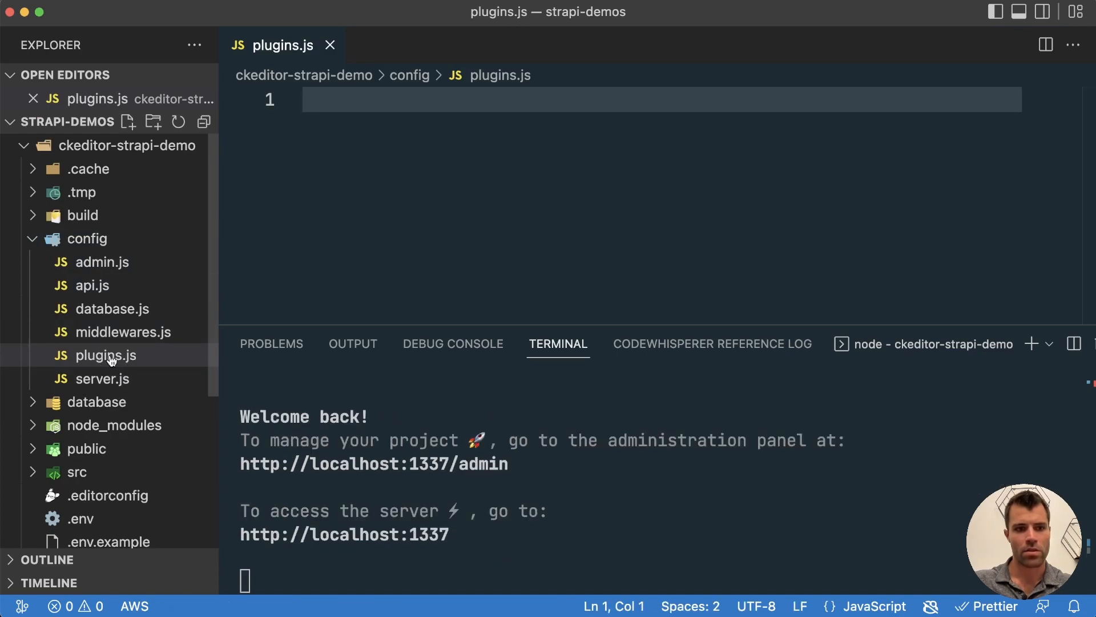
mouse_move(167, 346)
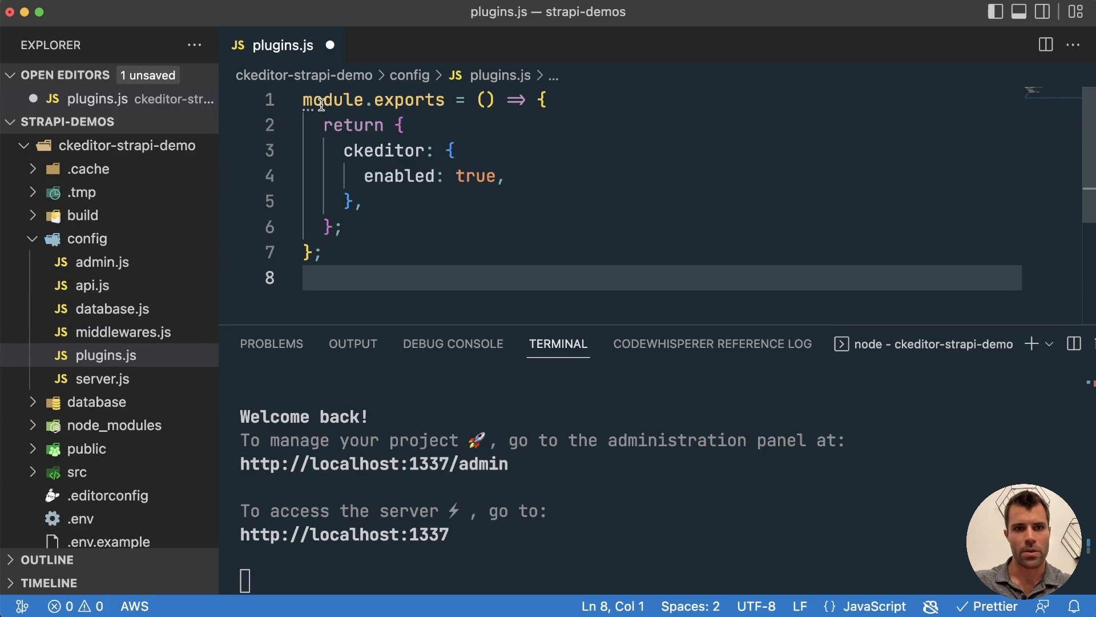
click(322, 99)
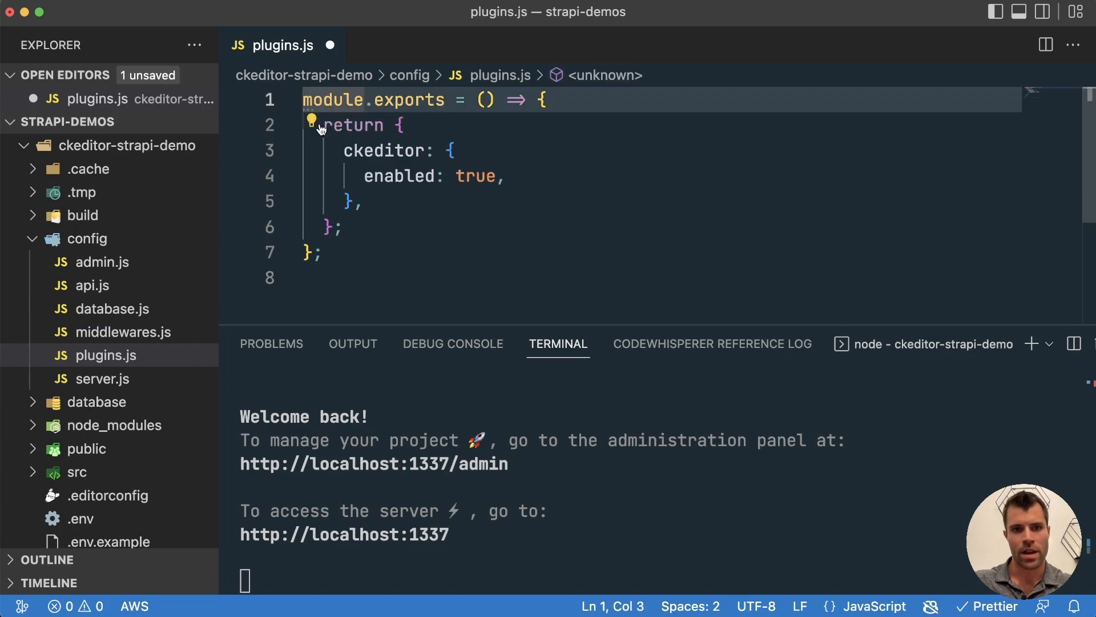
double_click(382, 151)
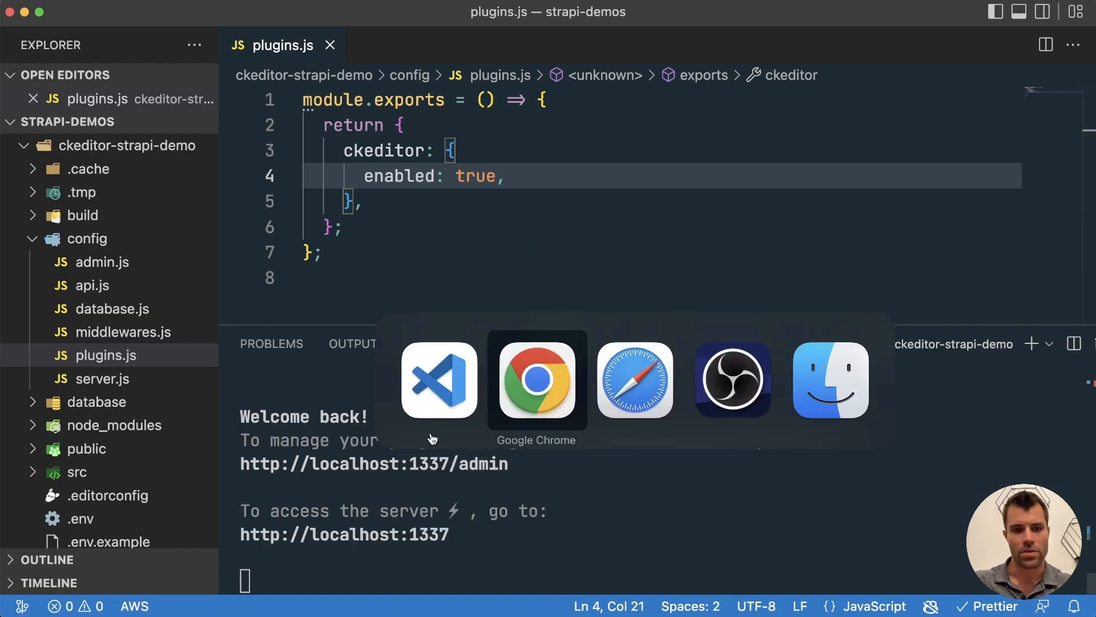
click(537, 379)
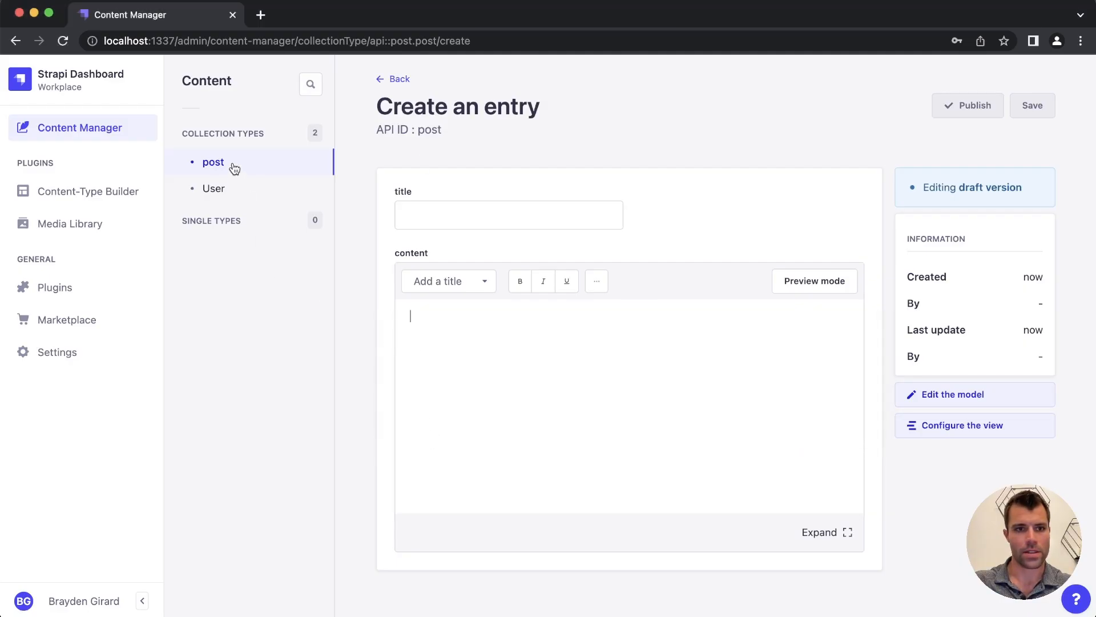
click(213, 162)
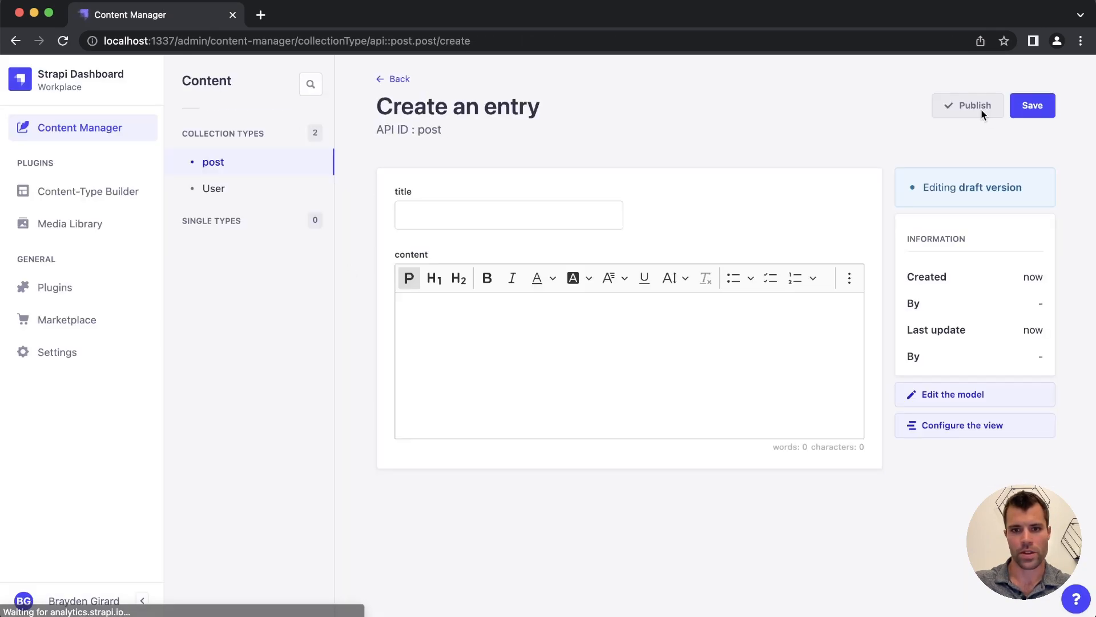
mouse_move(538, 277)
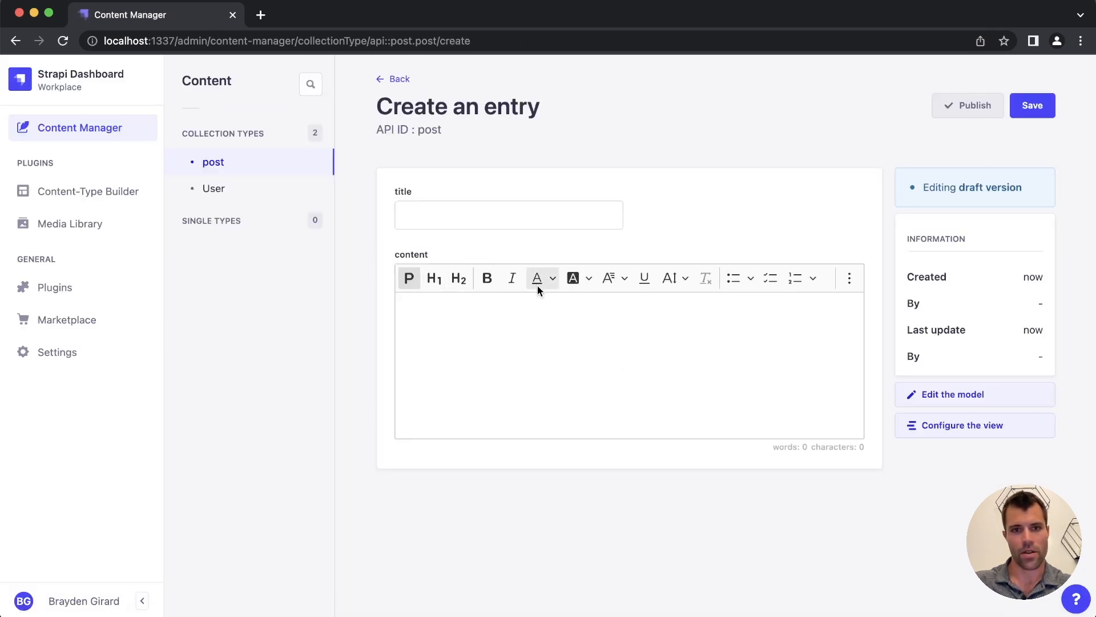
mouse_move(811, 295)
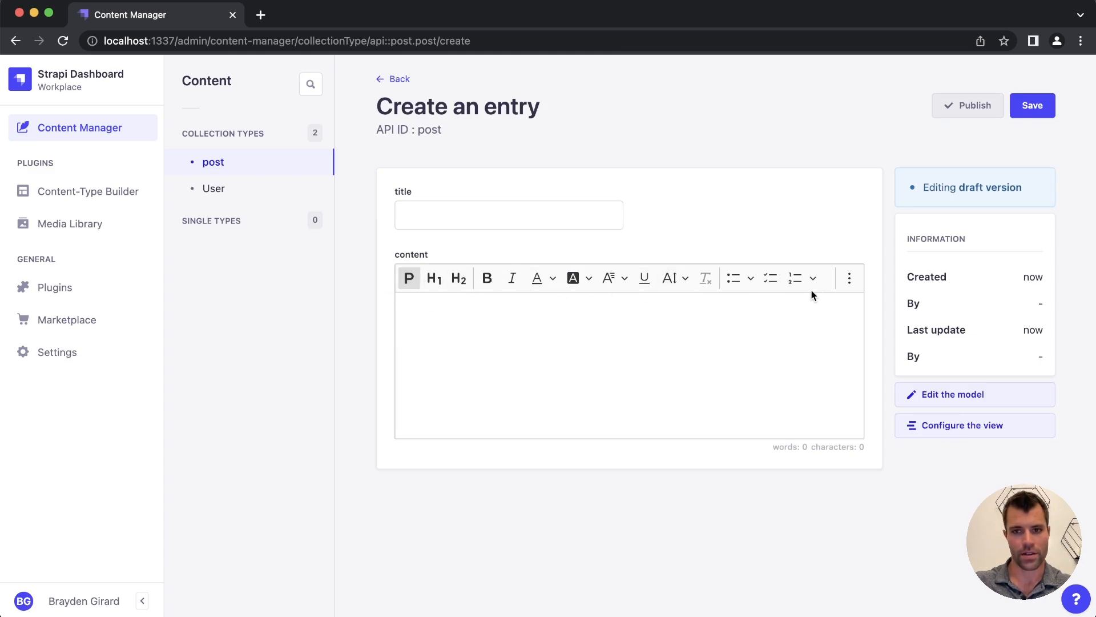
click(849, 278)
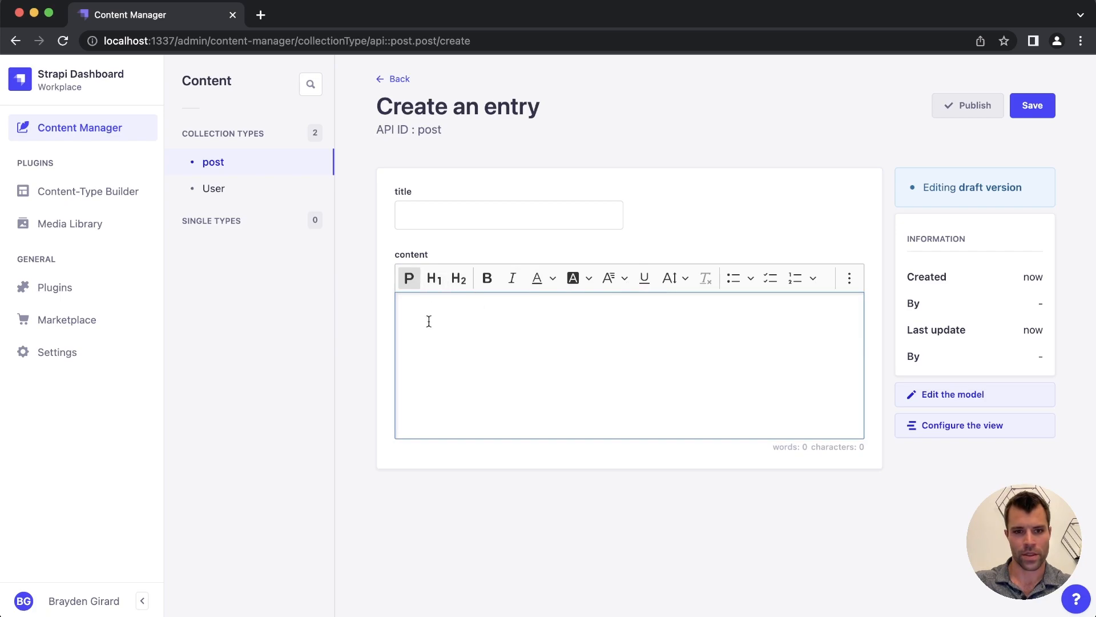
text(Hey)
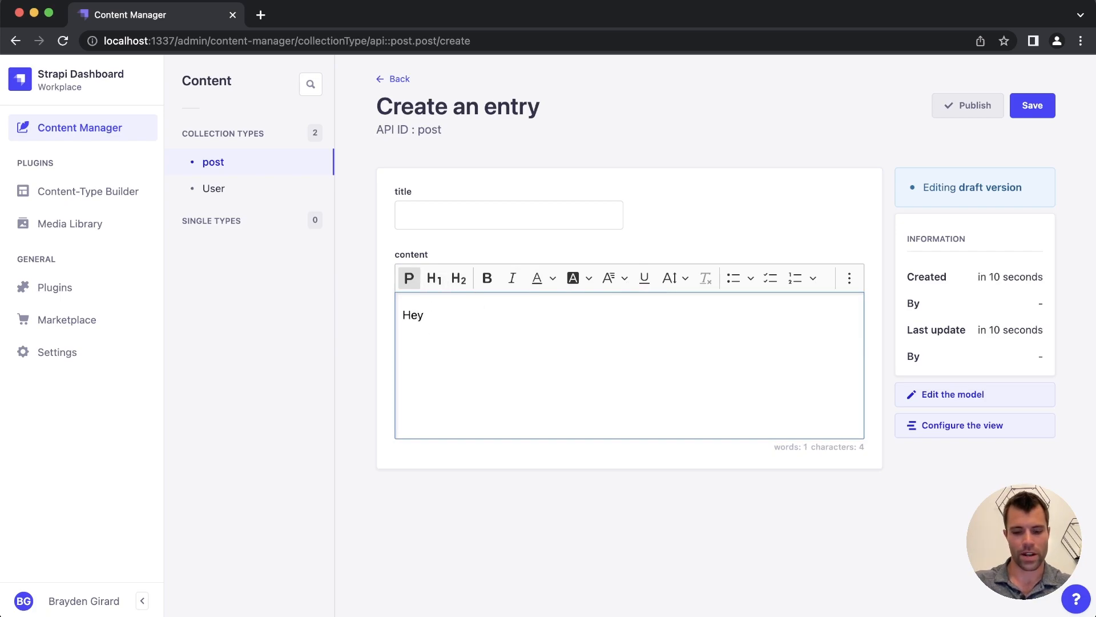
text(there)
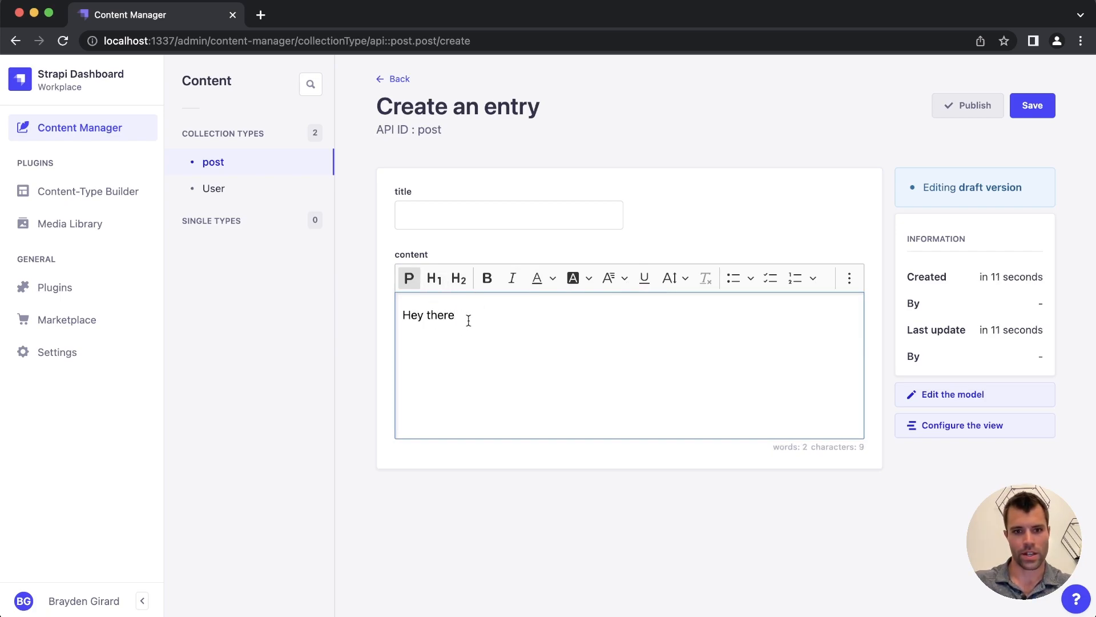
click(573, 278)
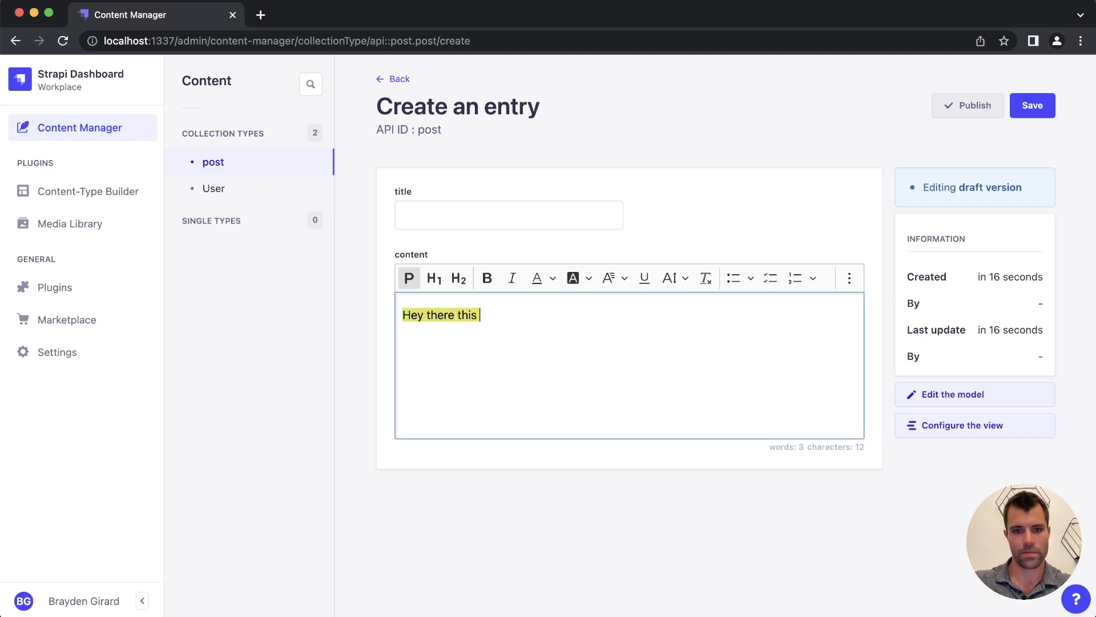
text(is)
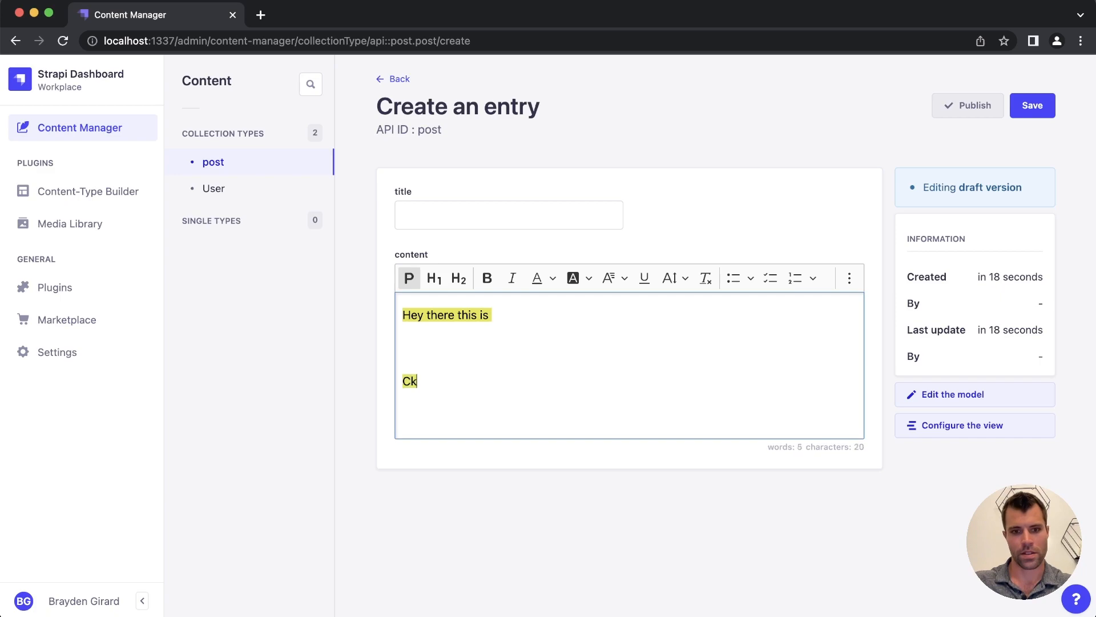
text(eidotr)
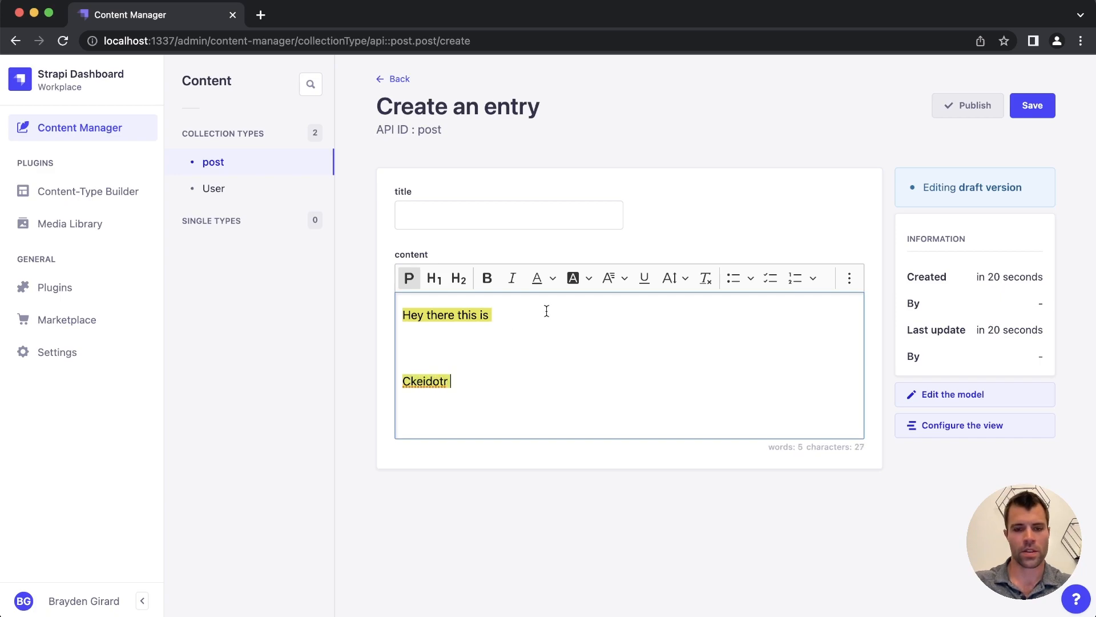
mouse_move(538, 277)
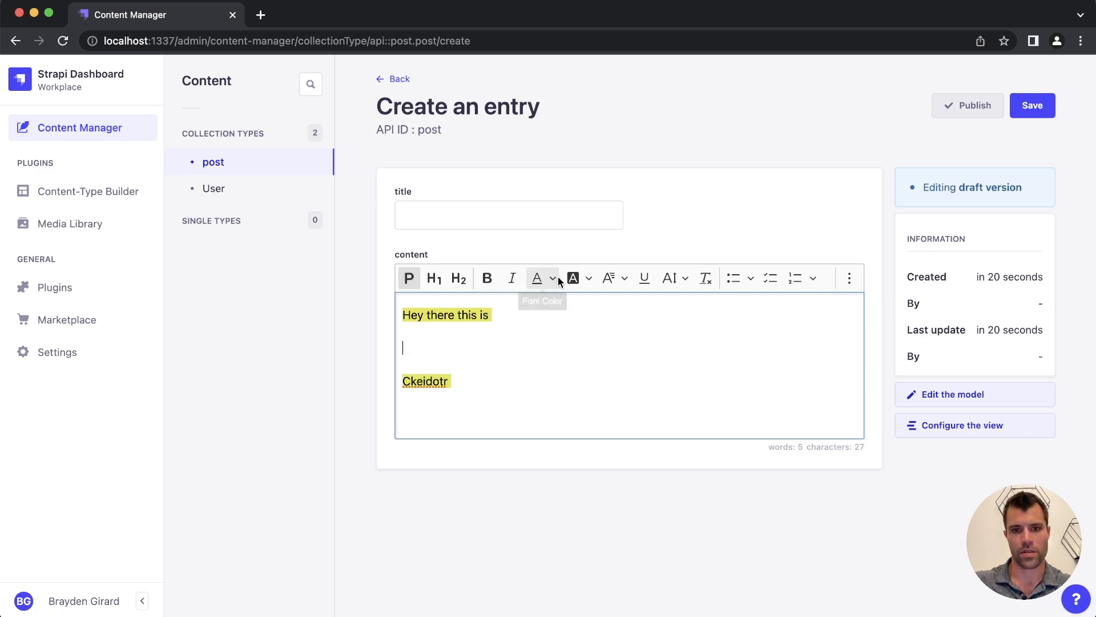
mouse_move(576, 289)
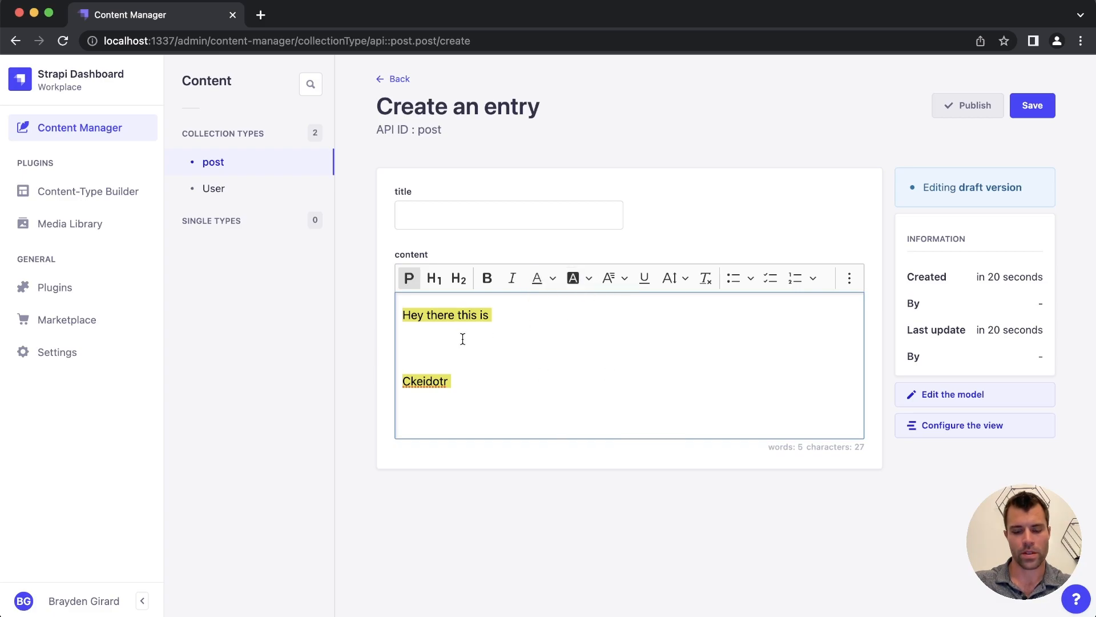
text(Hello this is r)
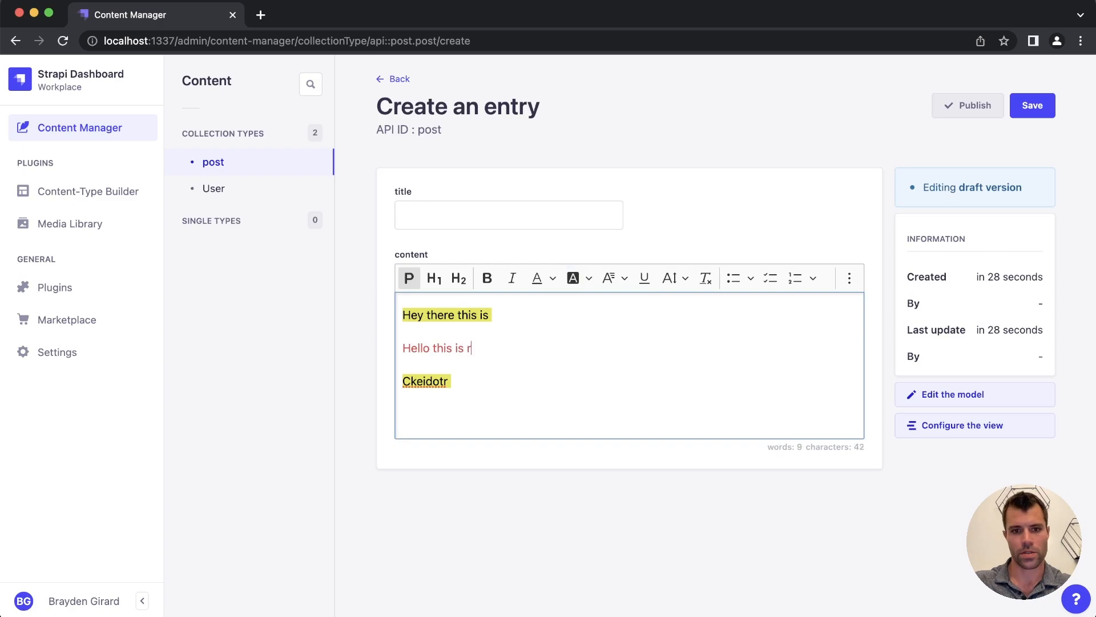
text(ed)
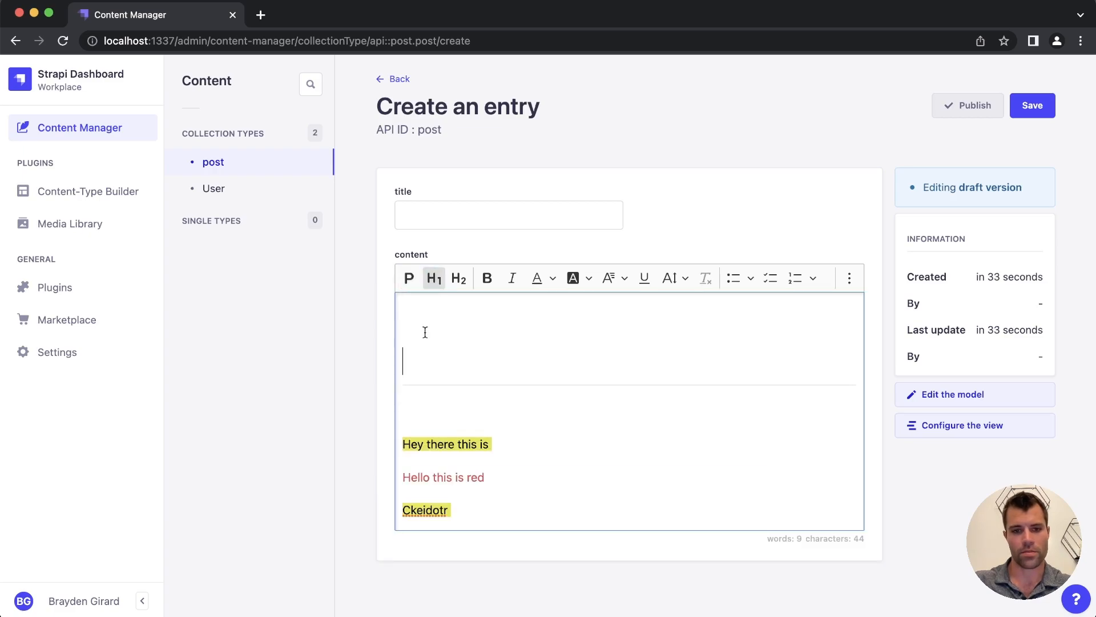
text(This is H)
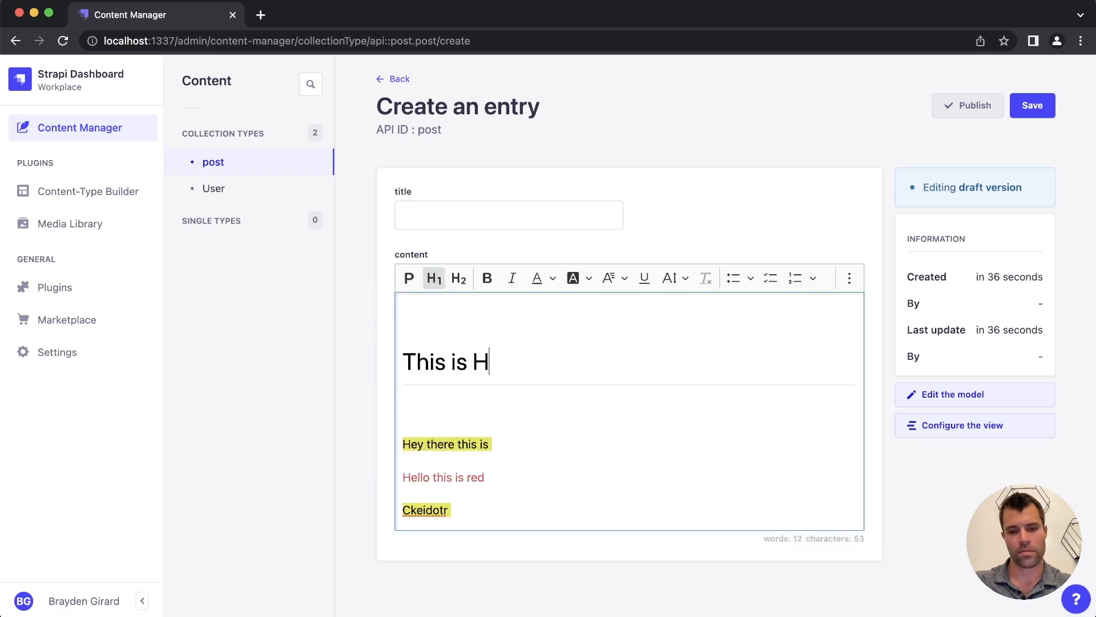
text(1)
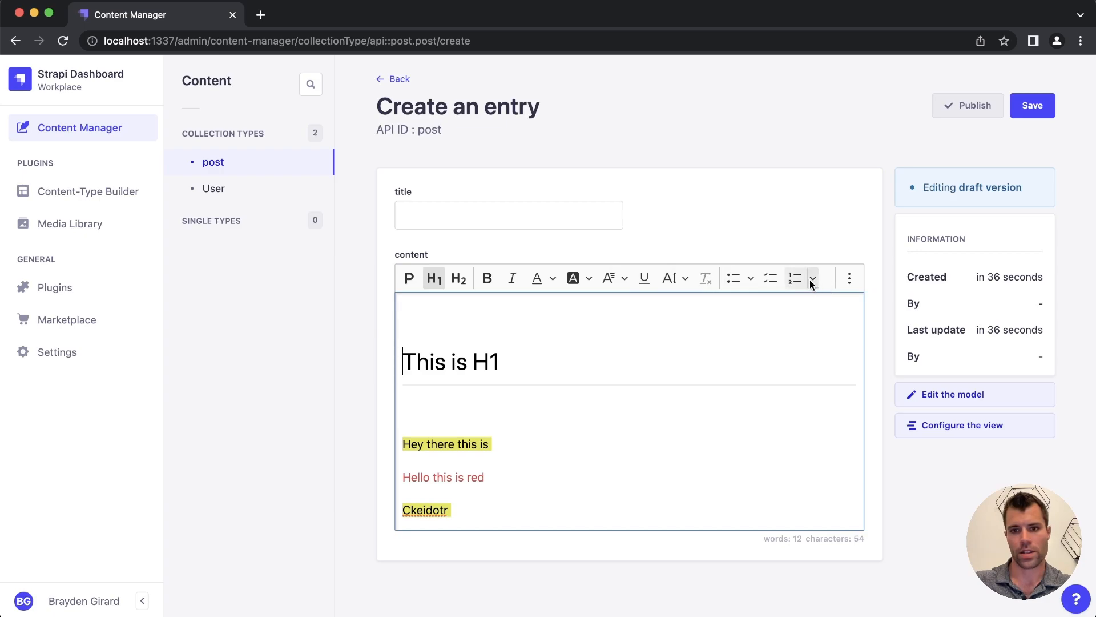
click(848, 277)
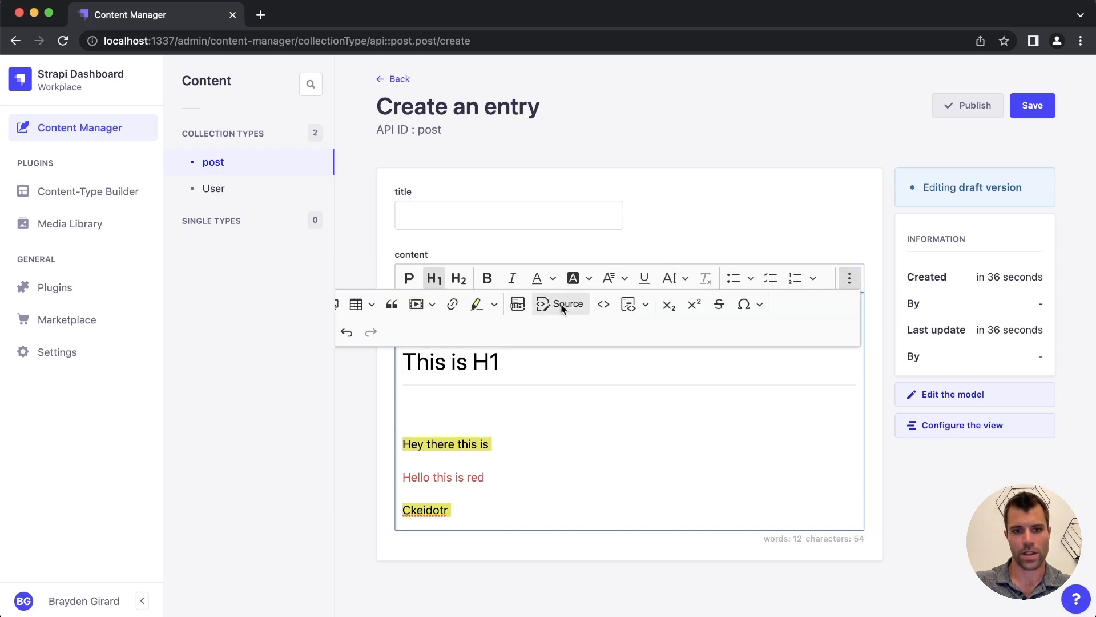
mouse_move(478, 304)
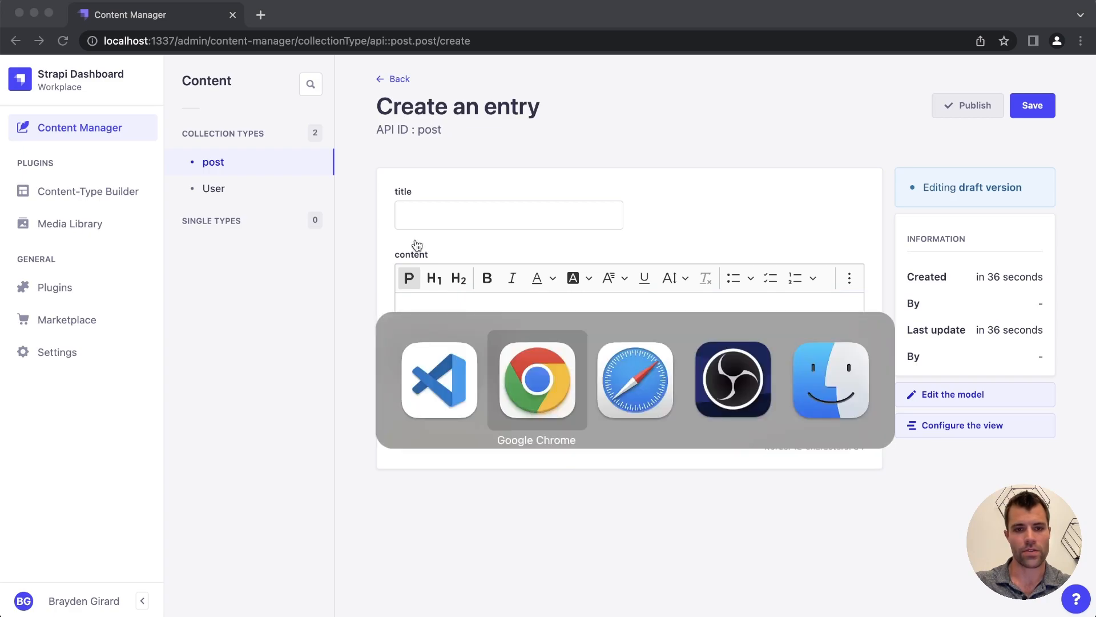
- Paste the CKEditor config object into plugins.js and select the block to nest it under the ckeditor entry
click(439, 379)
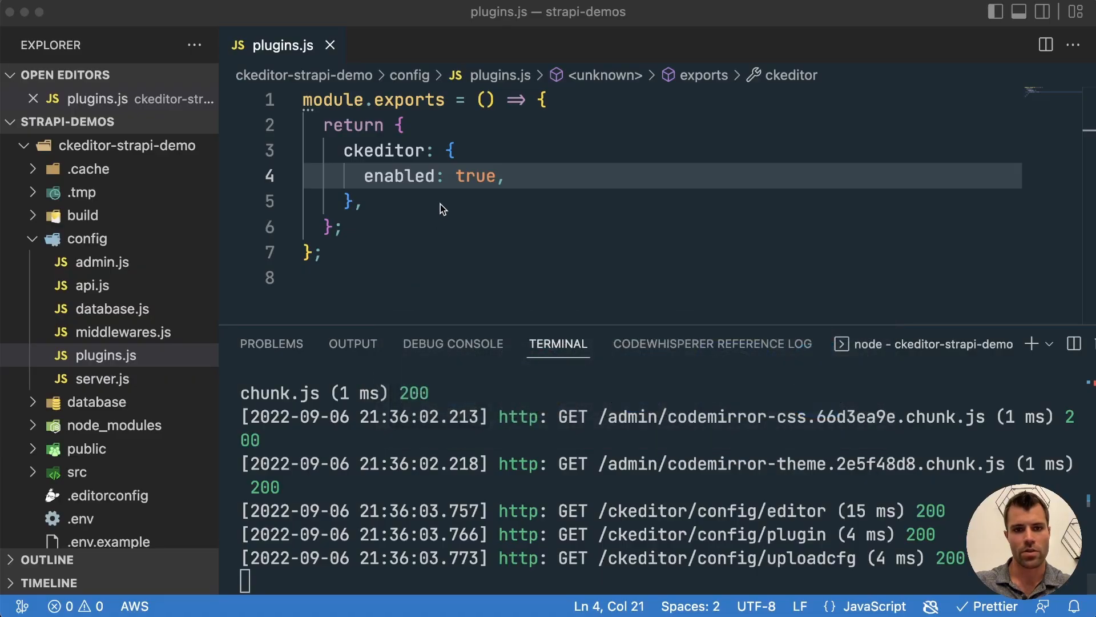
key(Return)
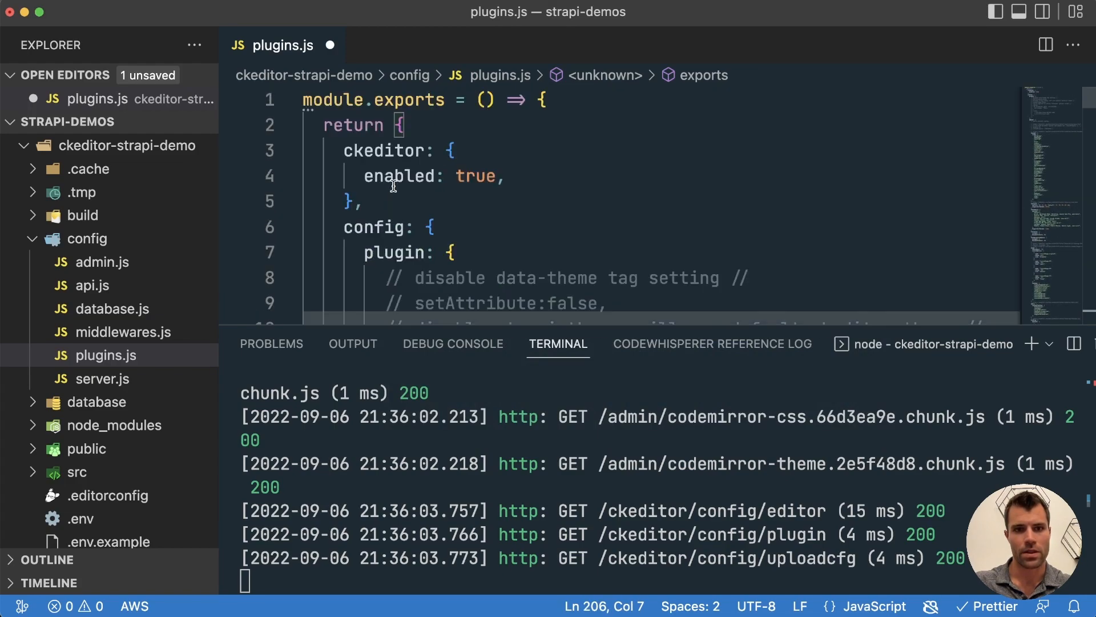
double_click(375, 226)
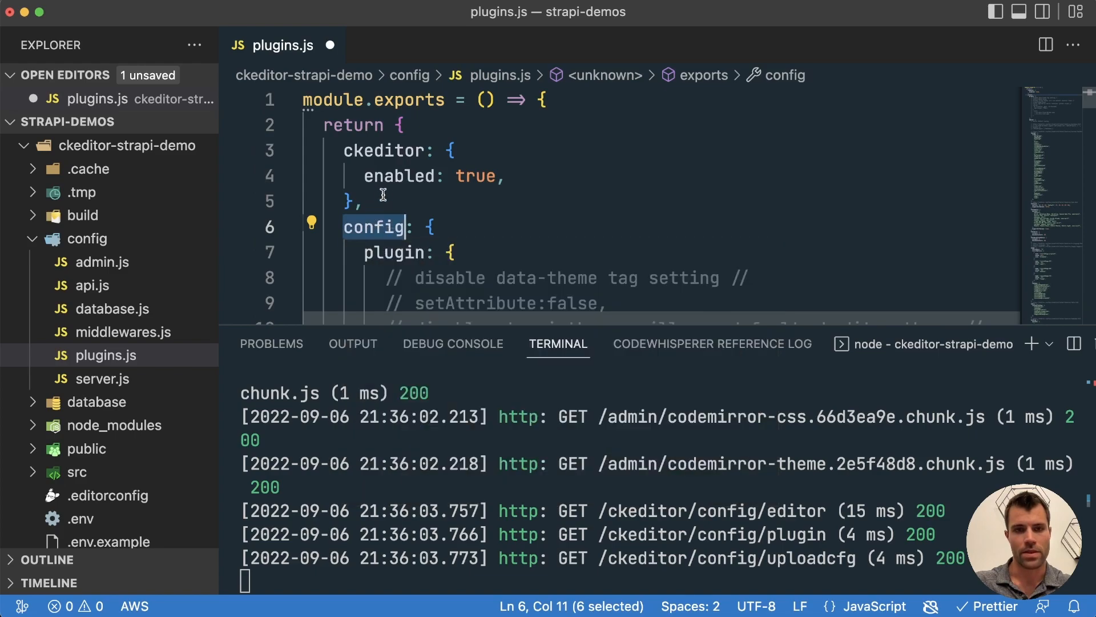
mouse_move(385, 225)
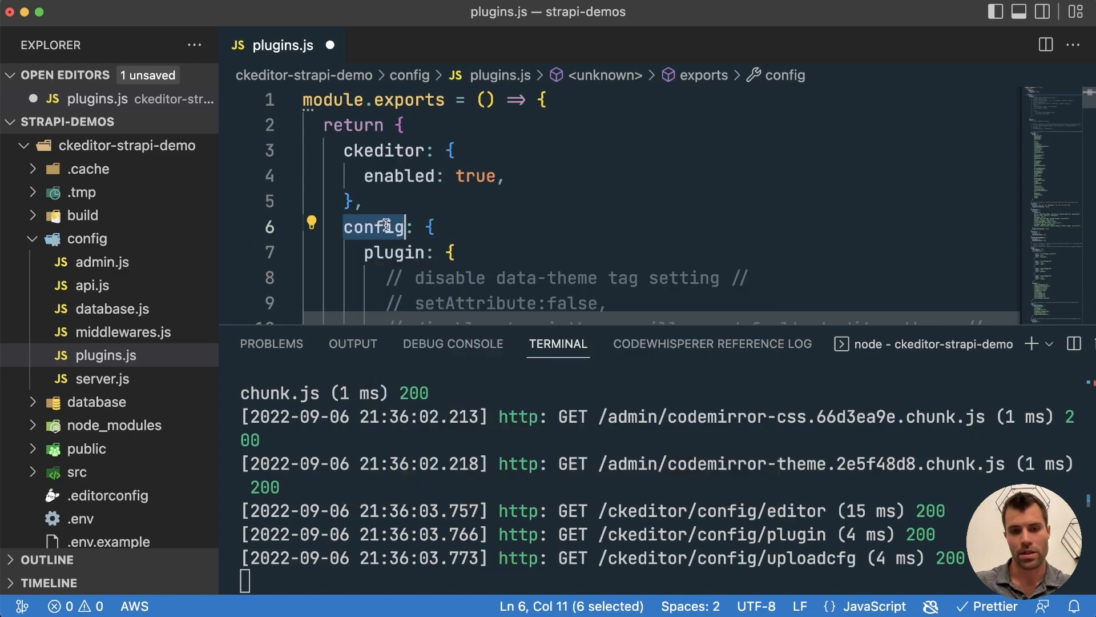
click(401, 226)
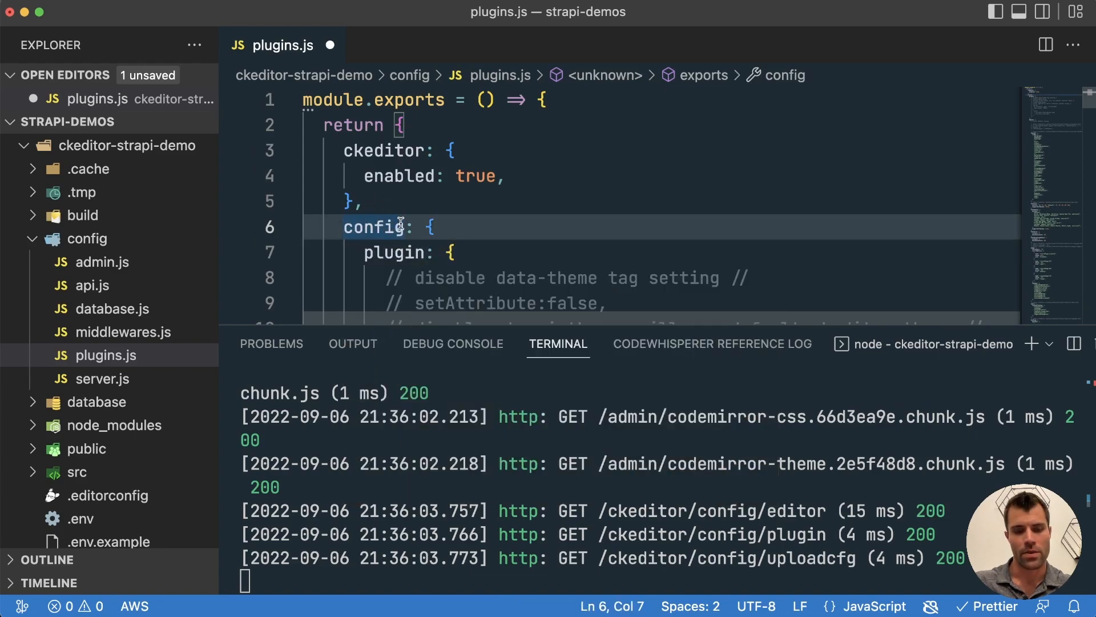
drag(399, 226, 372, 281)
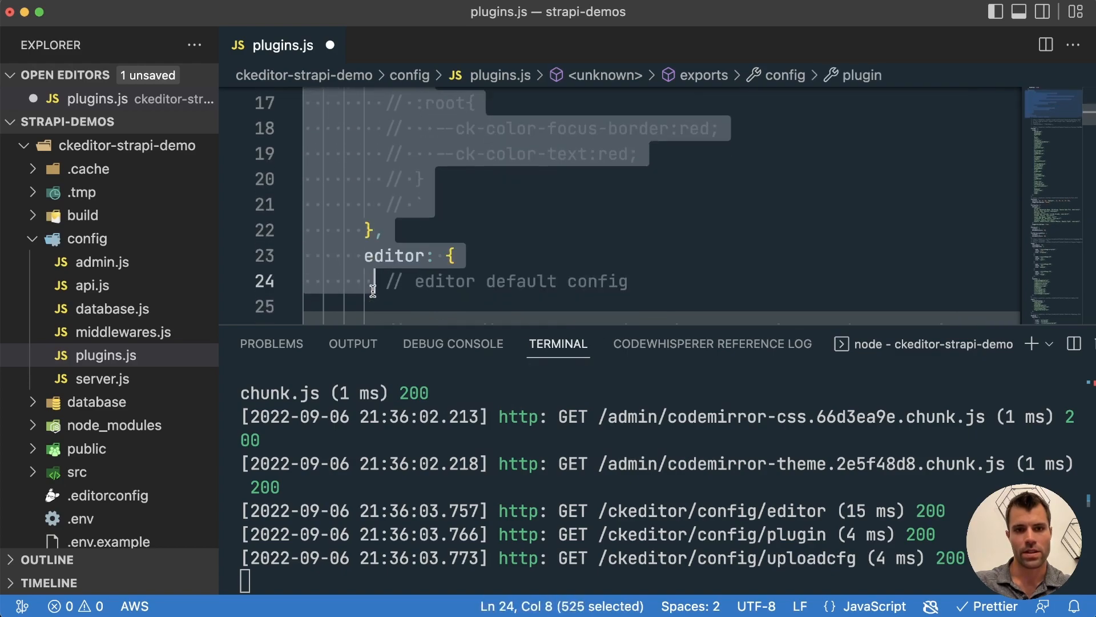
- Review the nested config's plugin, toolbar and htmlSupport settings inside the ckeditor block
scroll(down, 3)
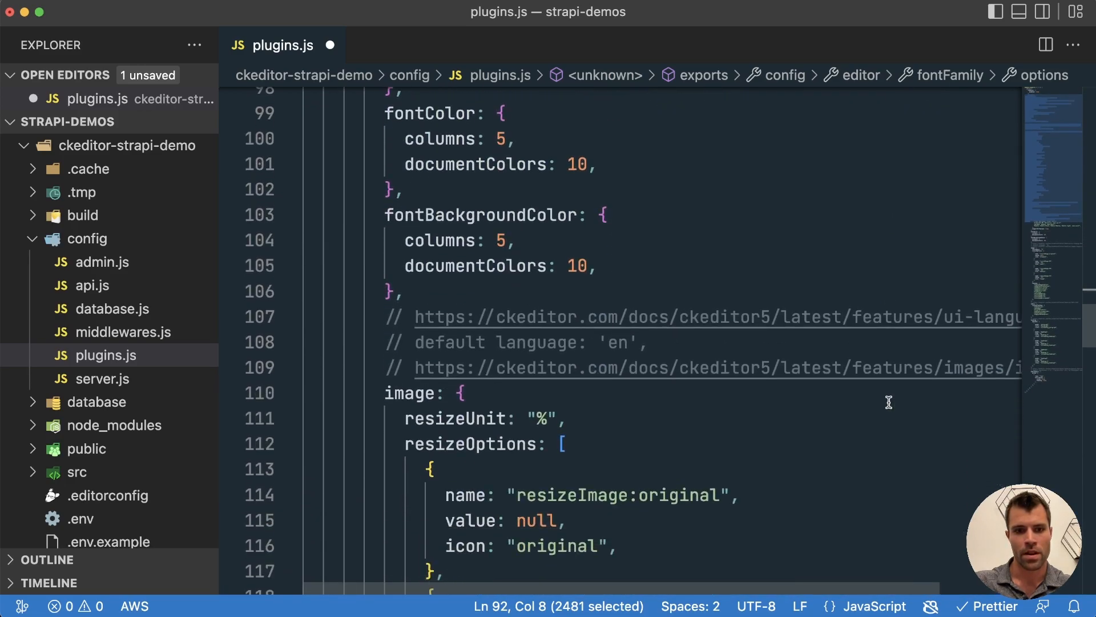
scroll(up, 3)
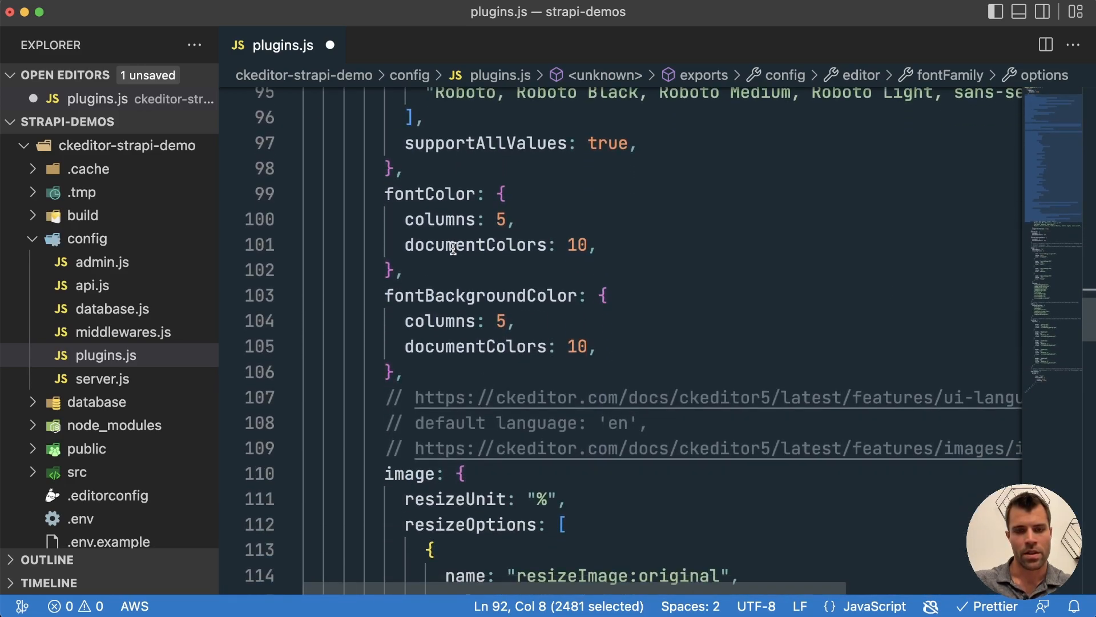
scroll(down, 3)
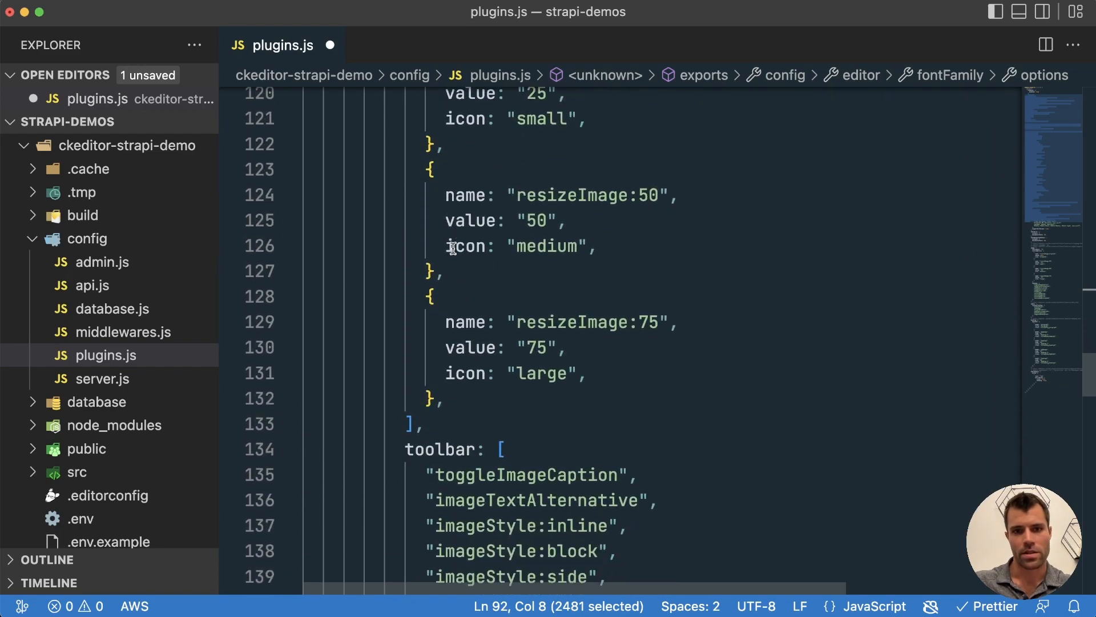
scroll(down, 3)
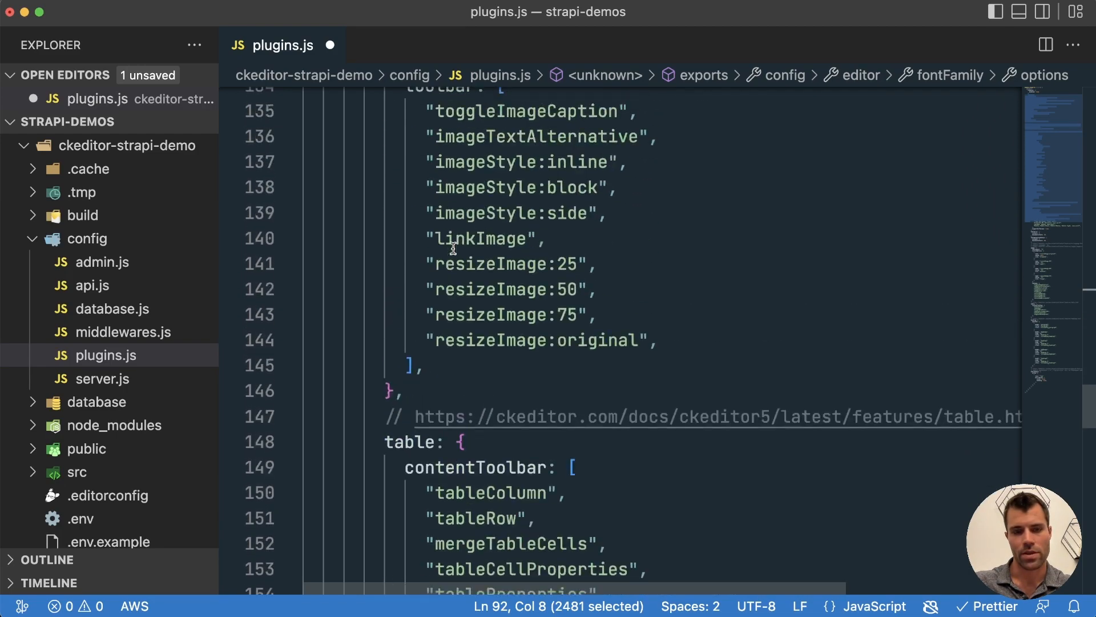
scroll(down, 3)
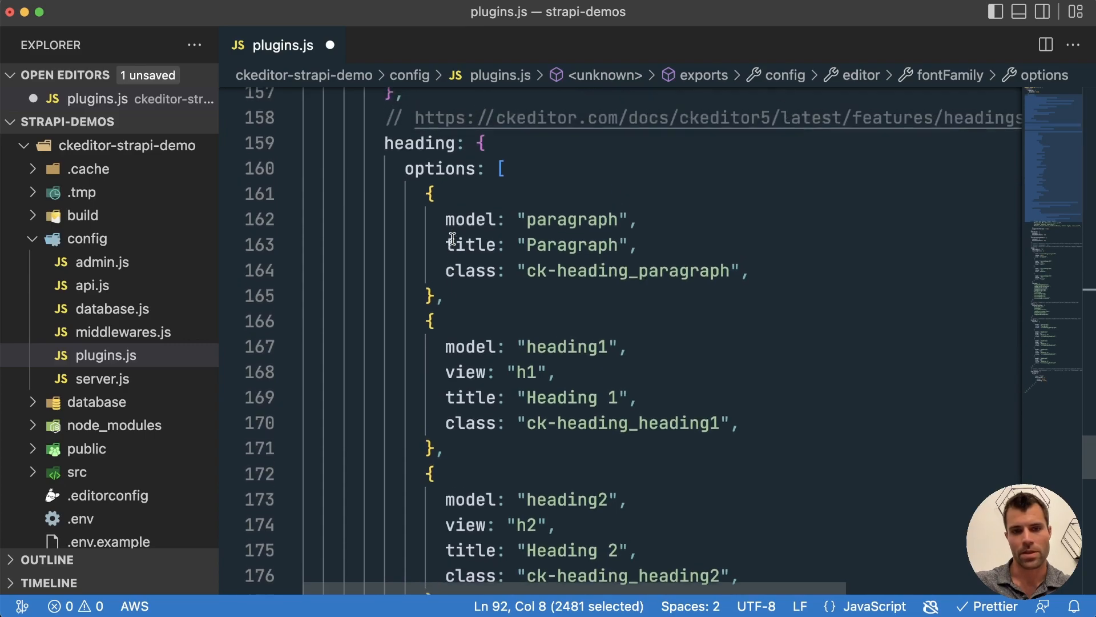
scroll(down, 3)
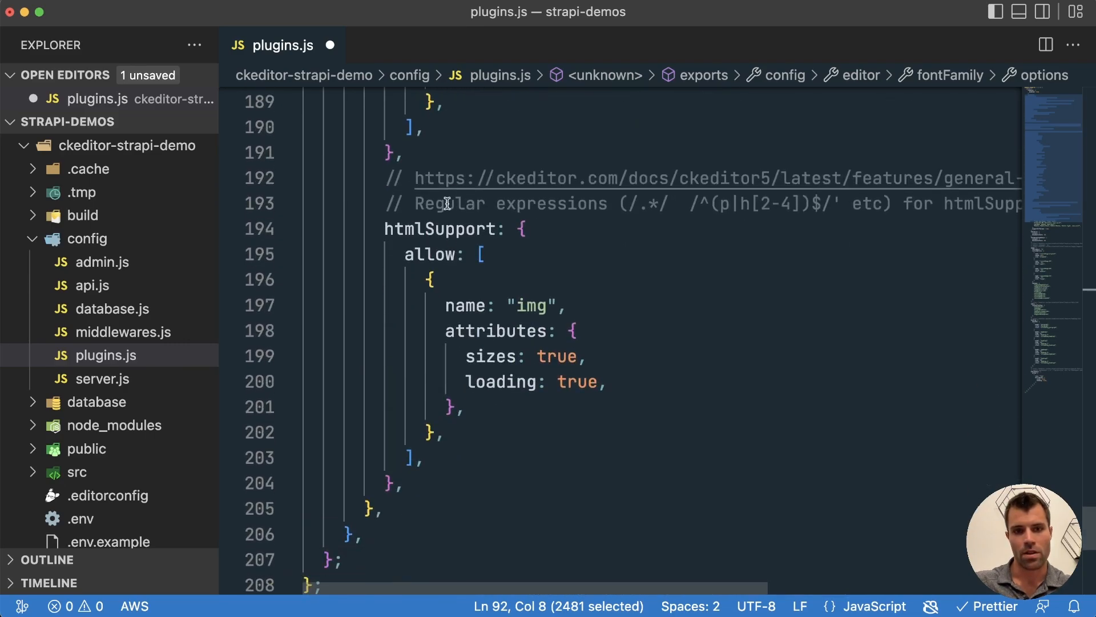
scroll(up, 3)
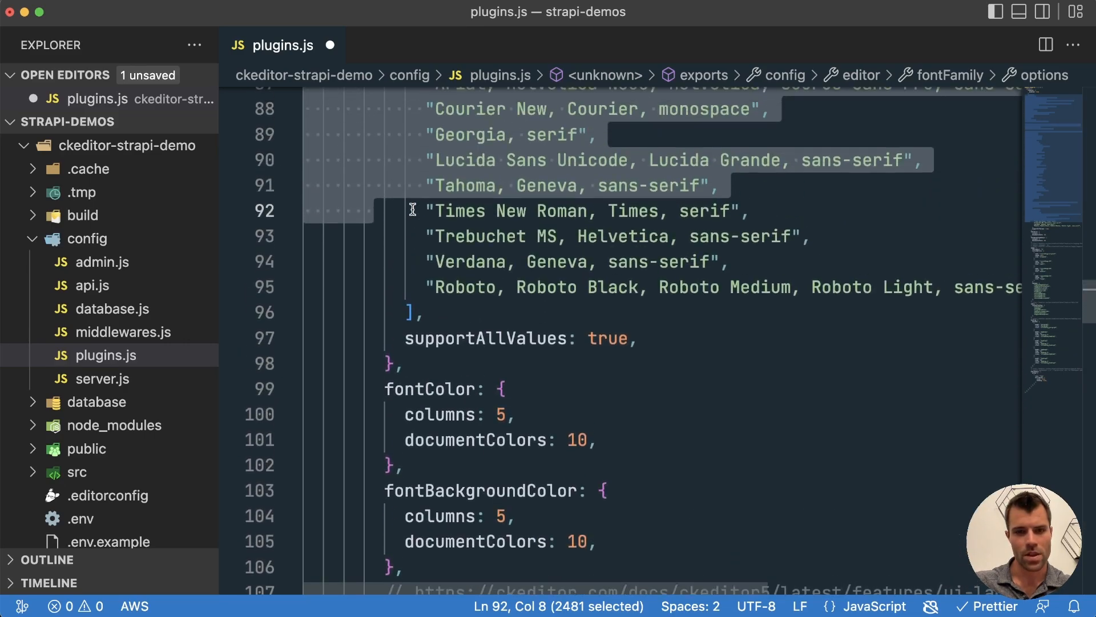
scroll(up, 3)
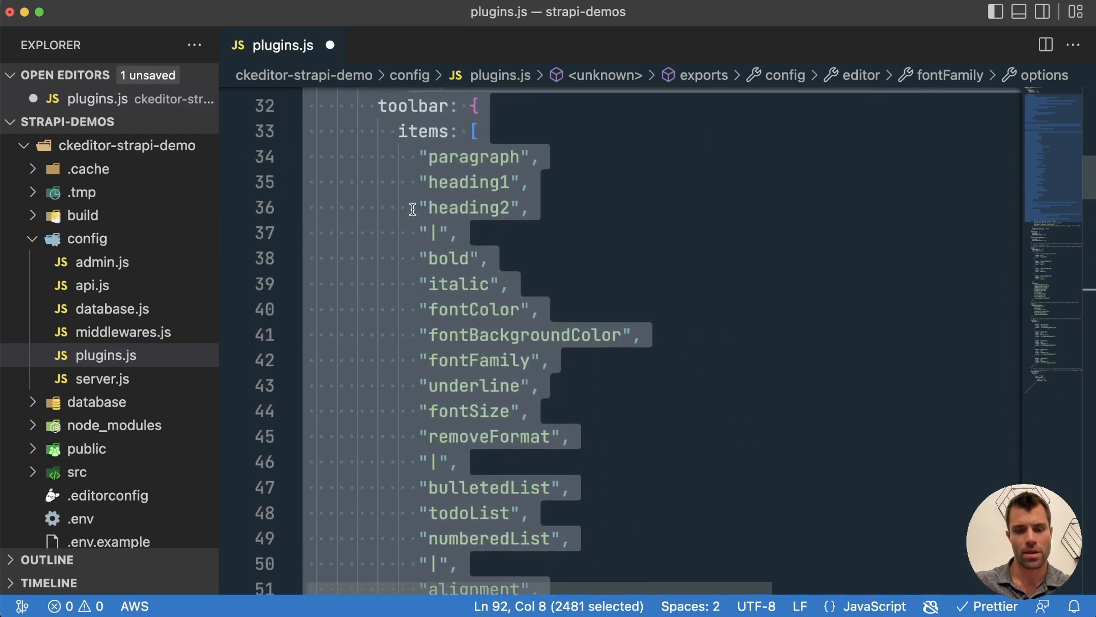
scroll(up, 3)
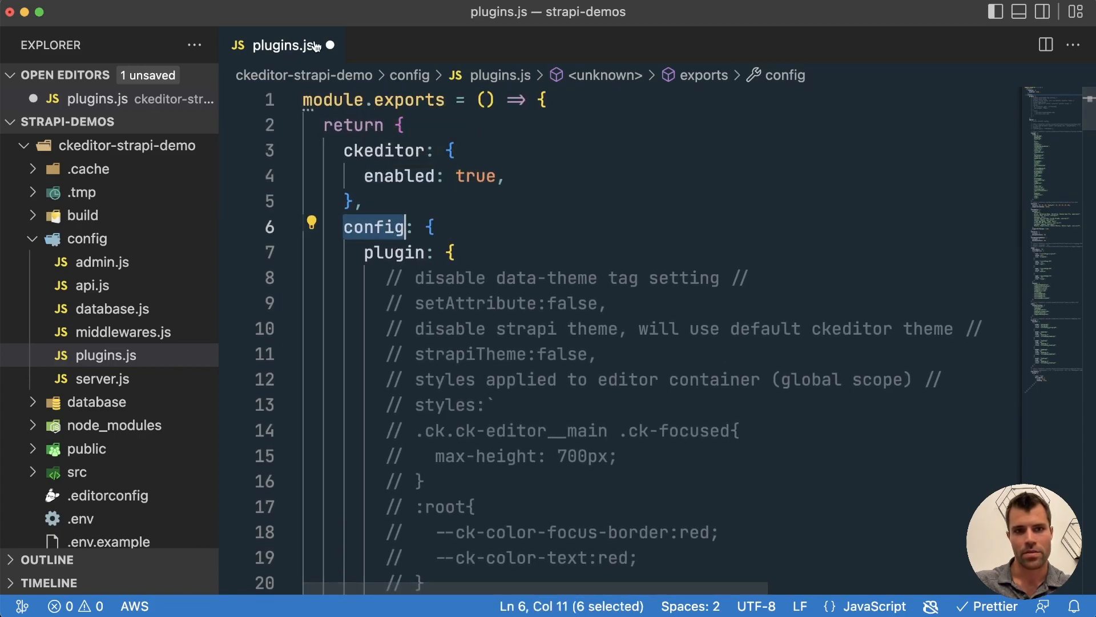
click(401, 124)
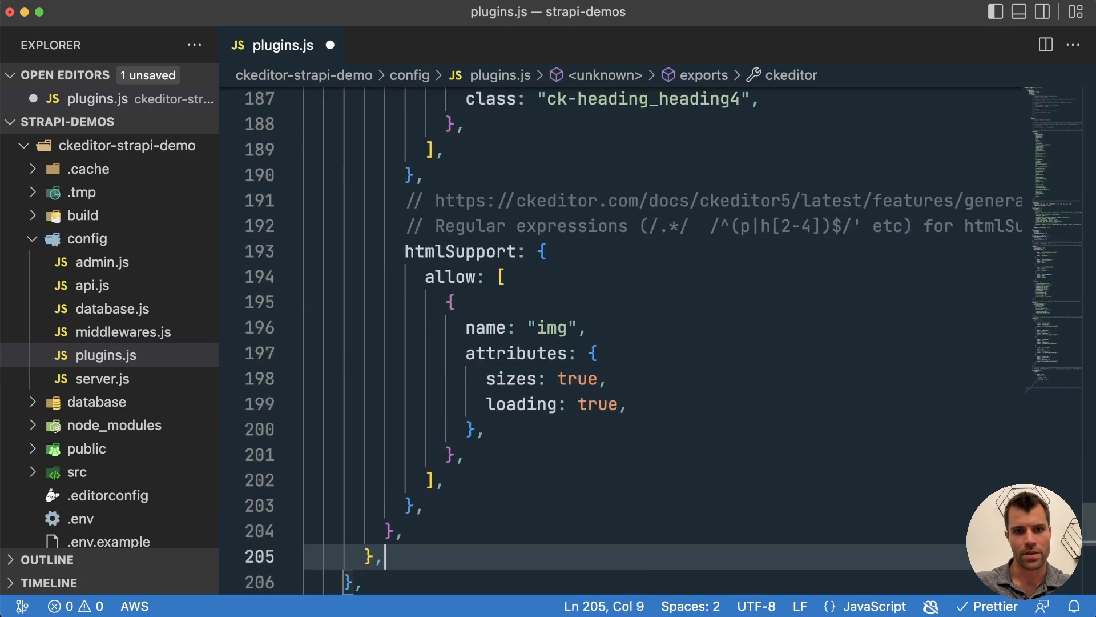
scroll(up, 3)
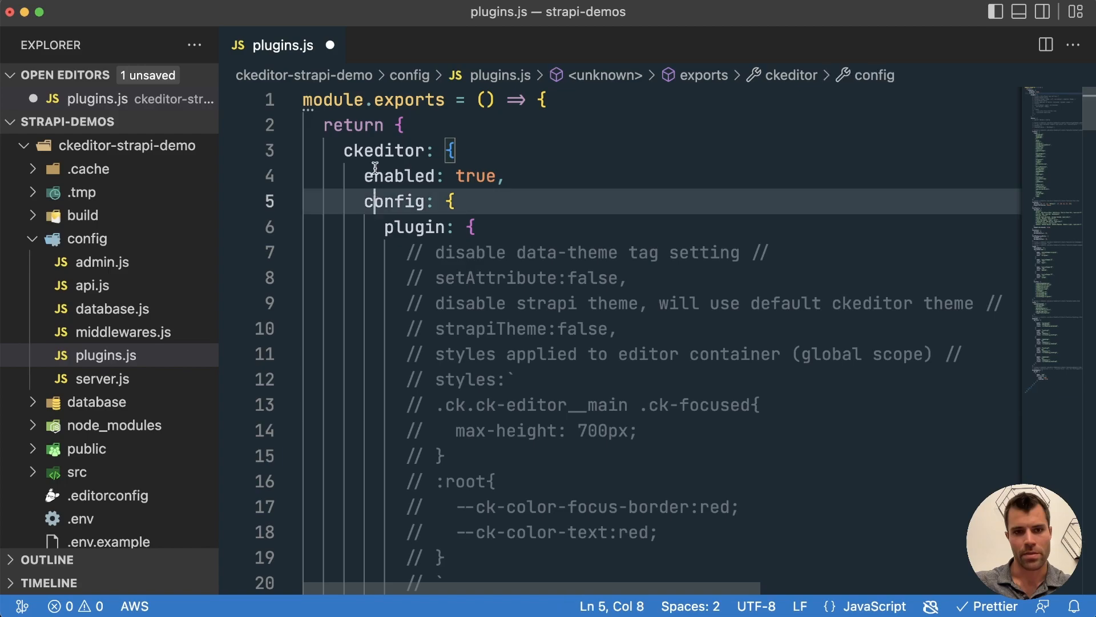
double_click(383, 151)
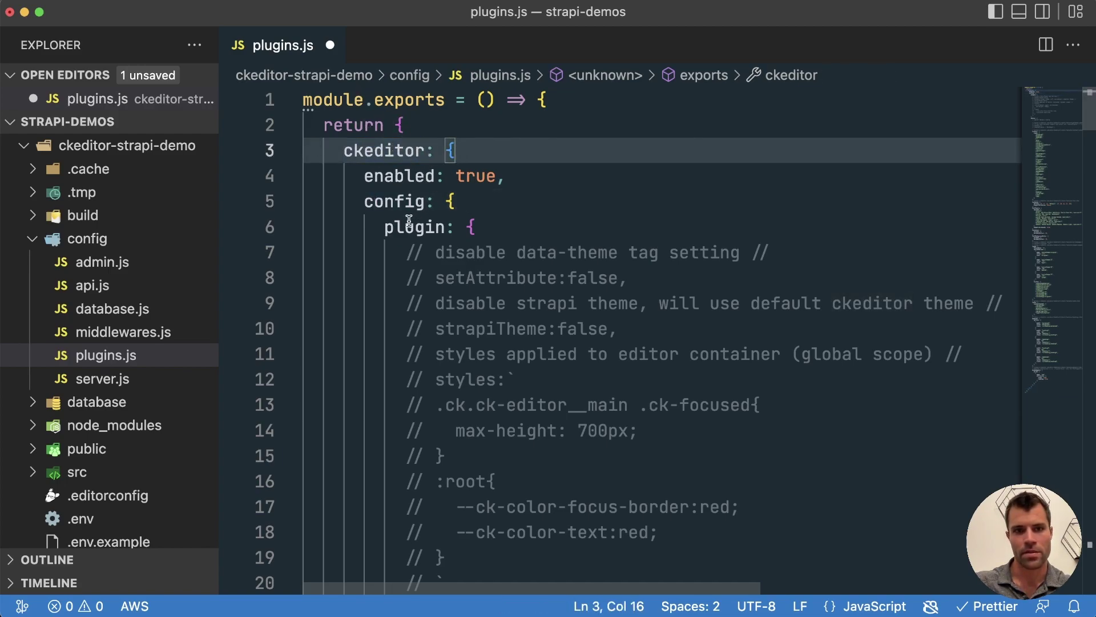
double_click(417, 226)
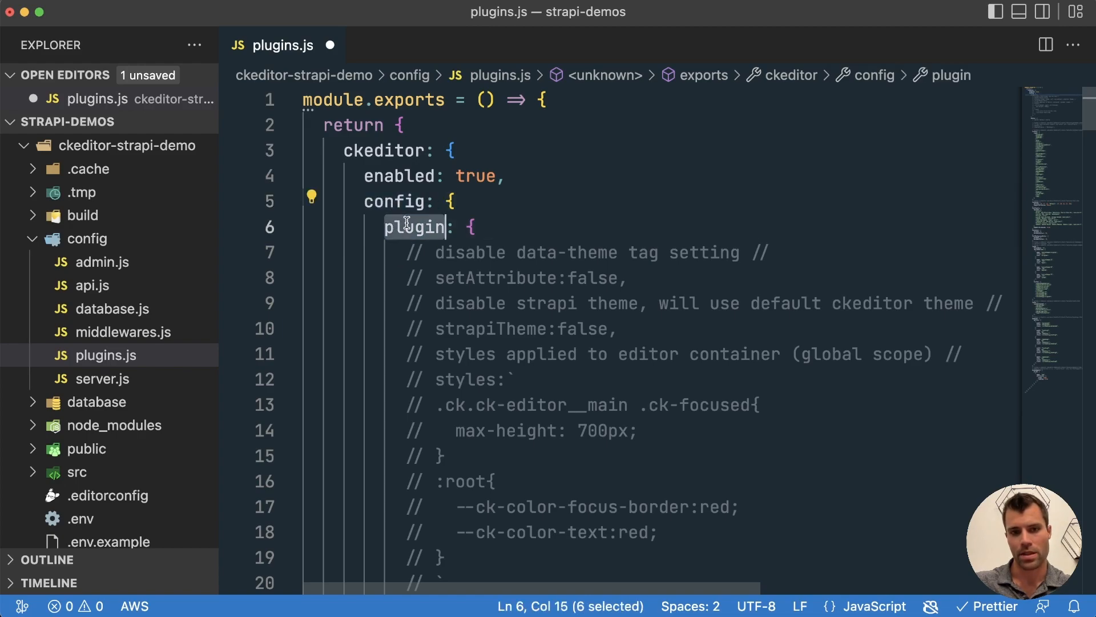
scroll(down, 3)
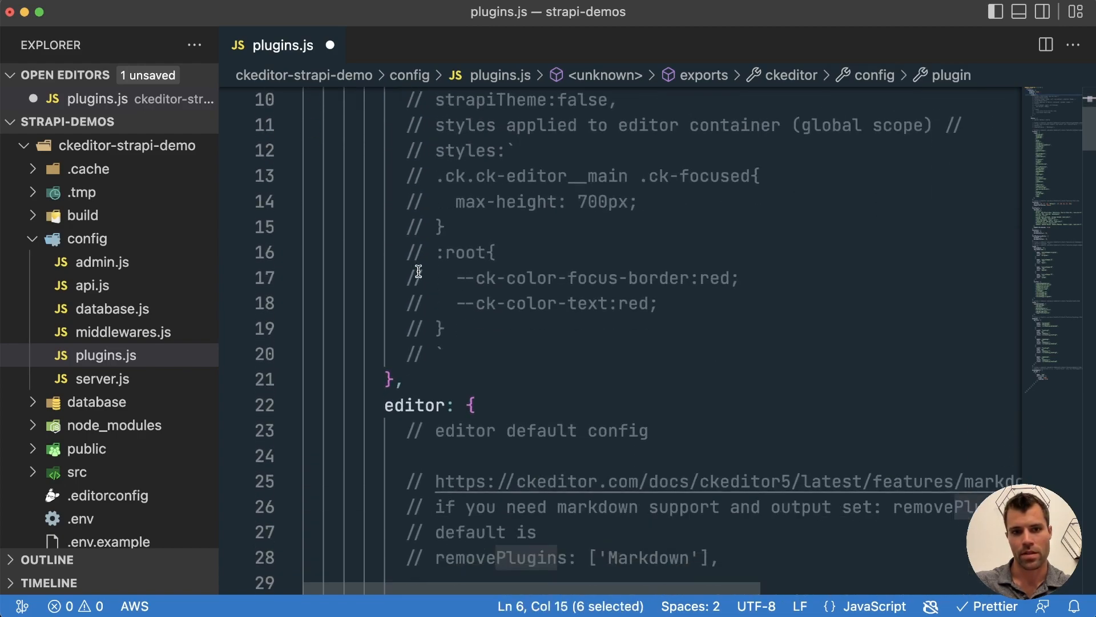
scroll(down, 3)
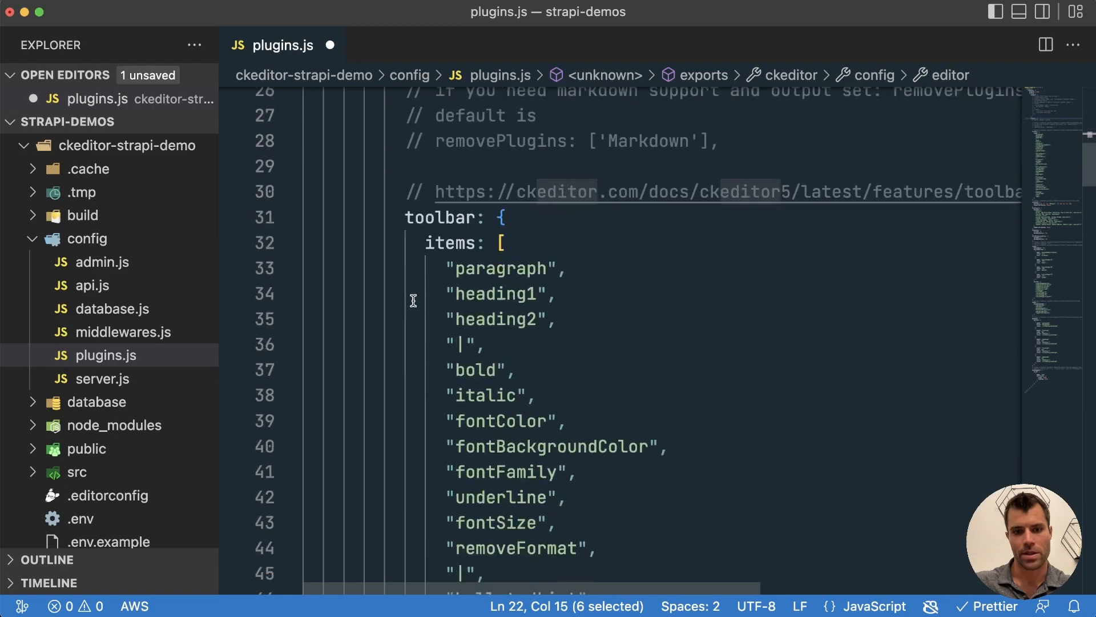
scroll(up, 3)
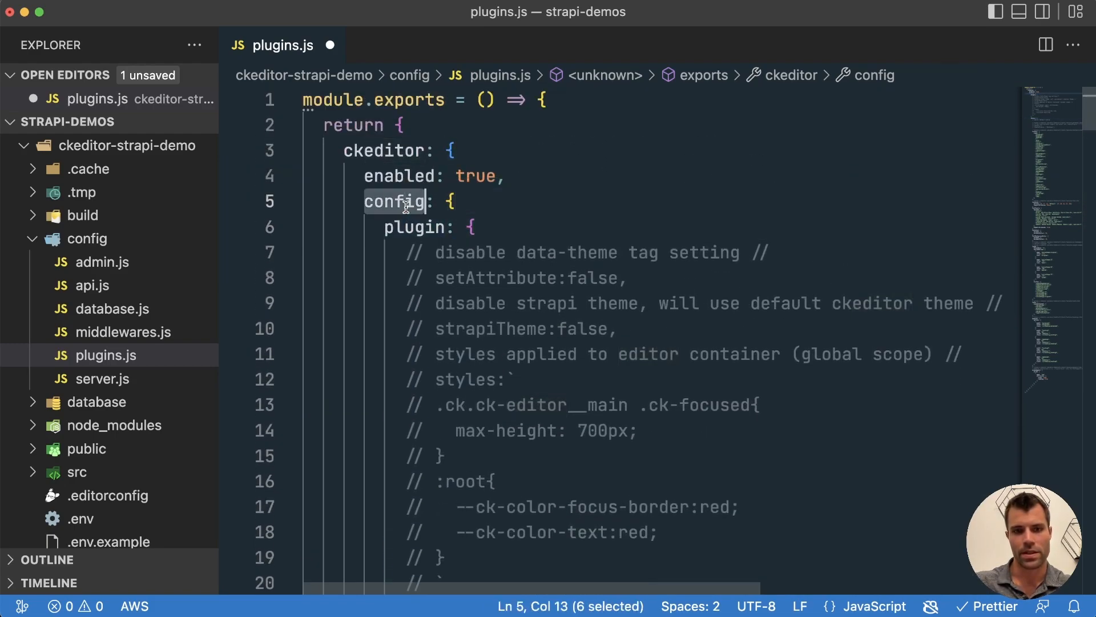
double_click(413, 226)
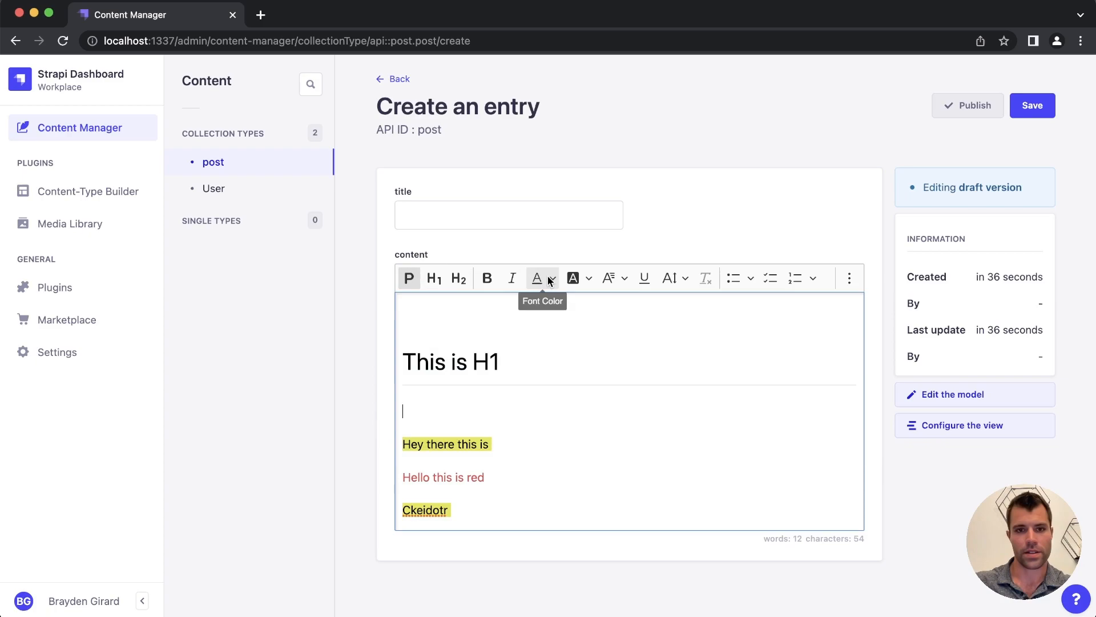
mouse_move(531, 293)
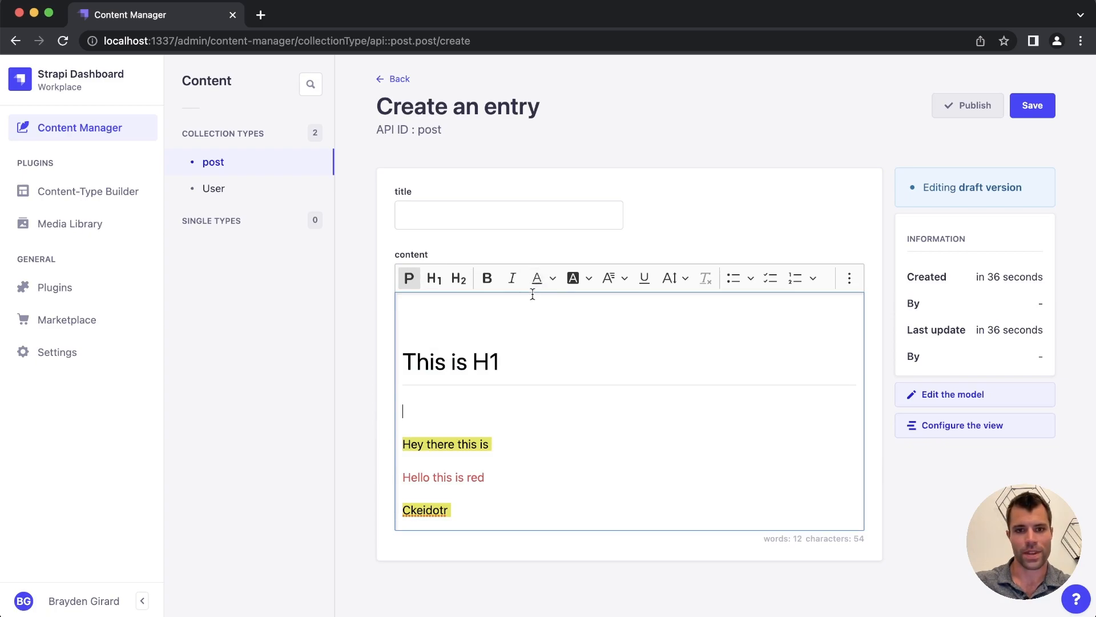